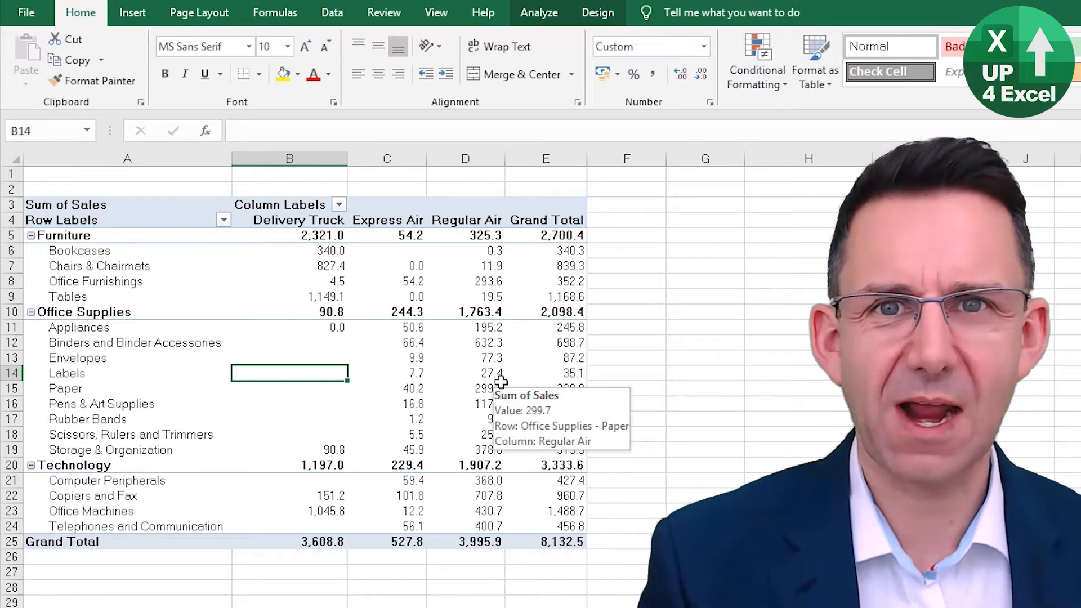
Step: Refresh the pivot table from a value cell and select the Delivery Truck header B4
left_click(387, 297)
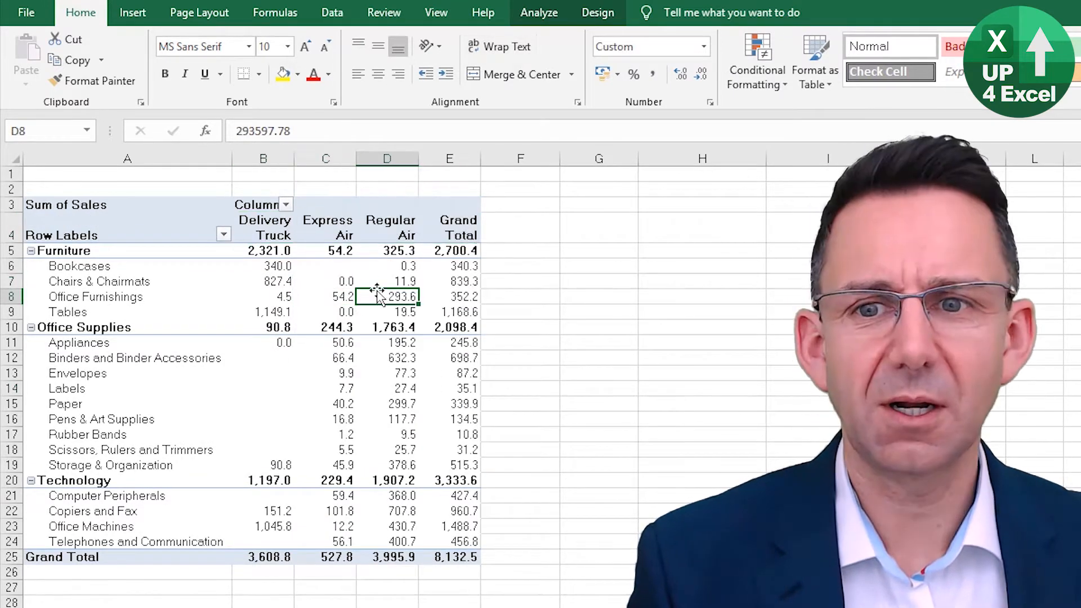
right_click(387, 296)
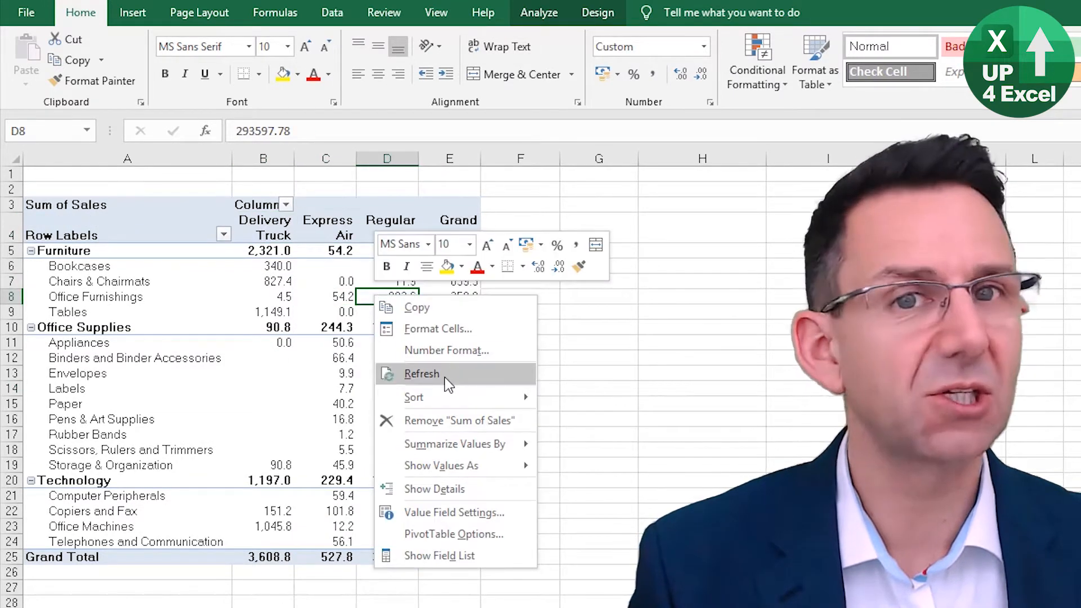
left_click(421, 372)
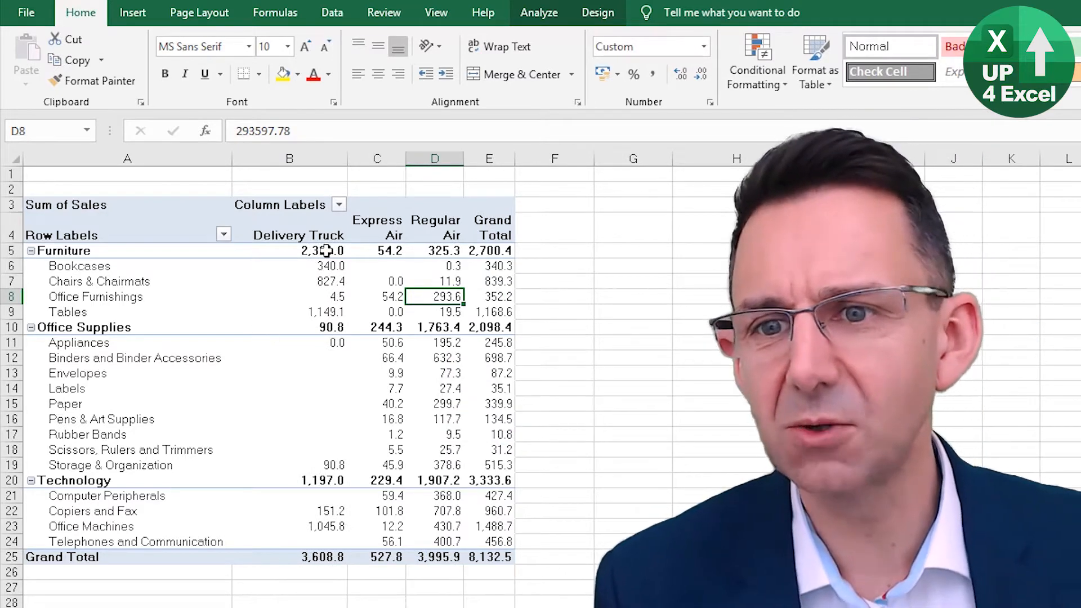
left_click(298, 235)
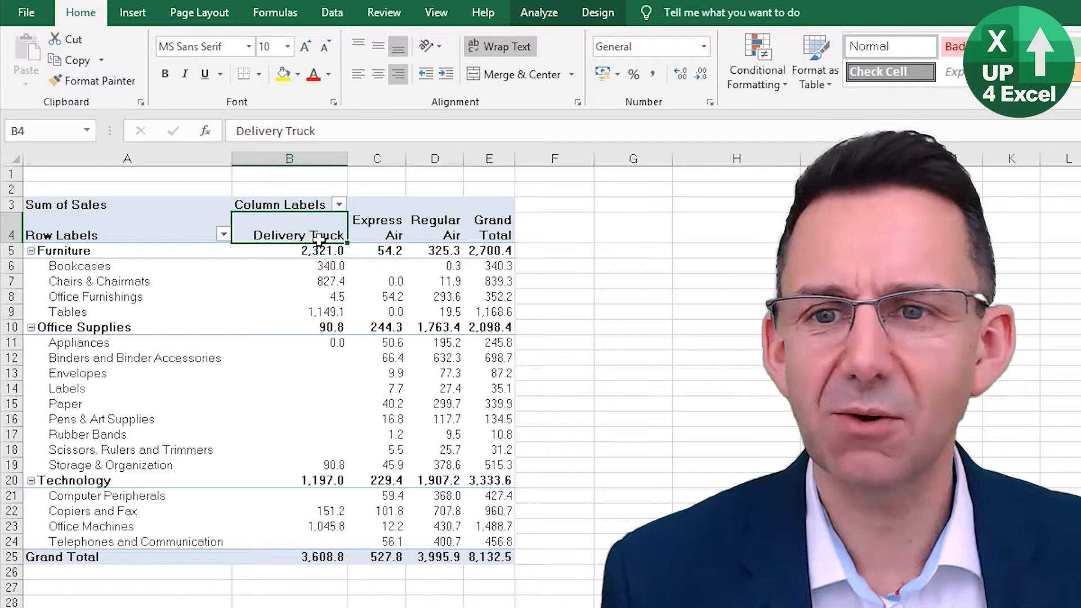
mouse_move(417, 326)
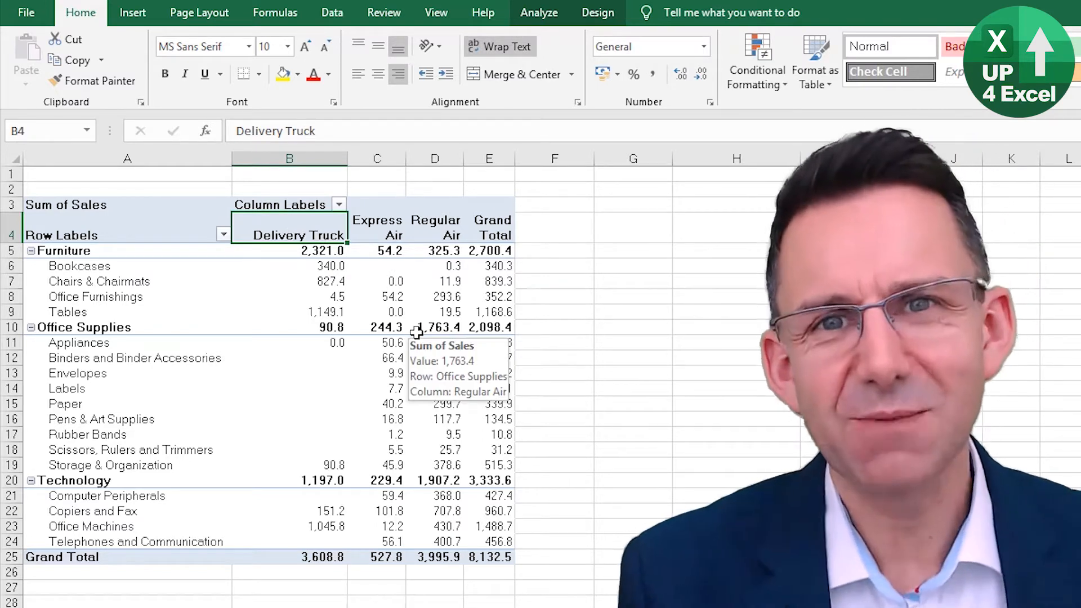
mouse_move(544, 13)
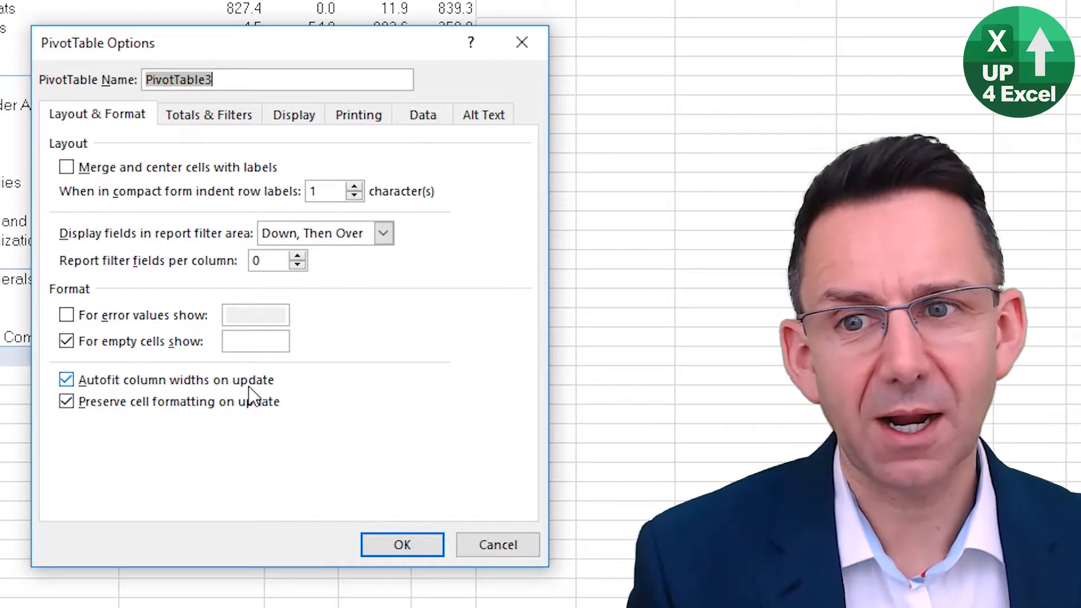
Step: Turn off 'Autofit column widths on update' in PivotTable Options and confirm
left_click(65, 380)
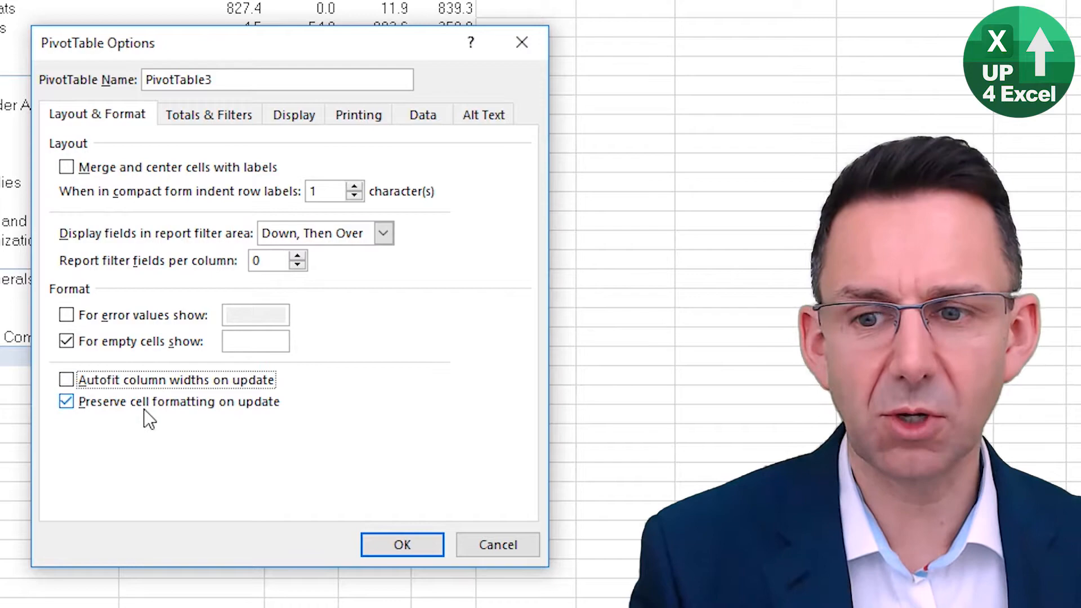
left_click(402, 544)
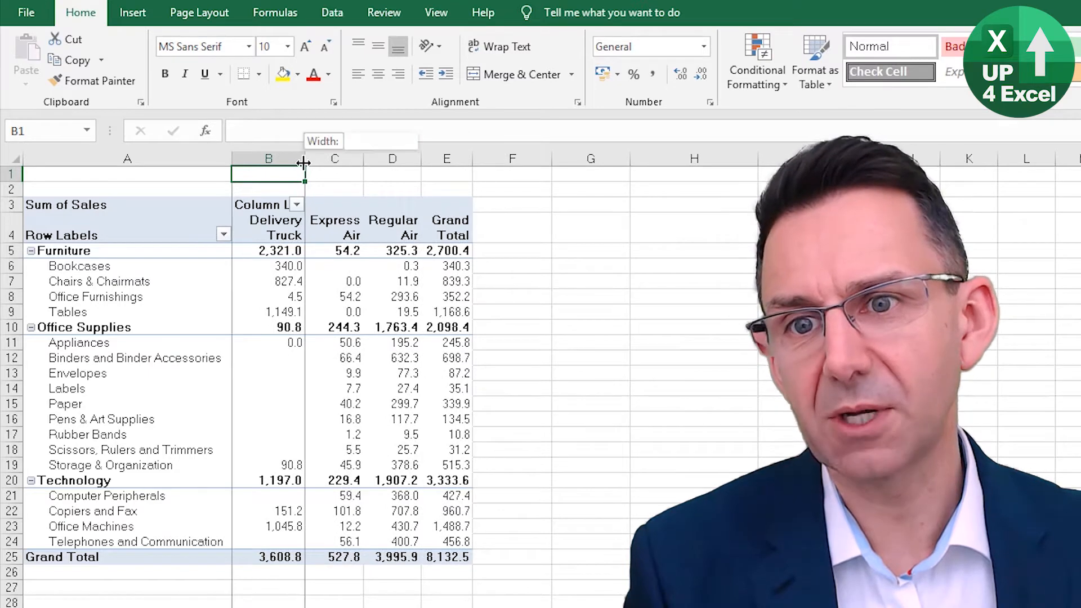
Step: Narrow column B so Delivery Truck wraps, then refresh the pivot to confirm it stays narrow
left_click_drag(304, 159, 298, 159)
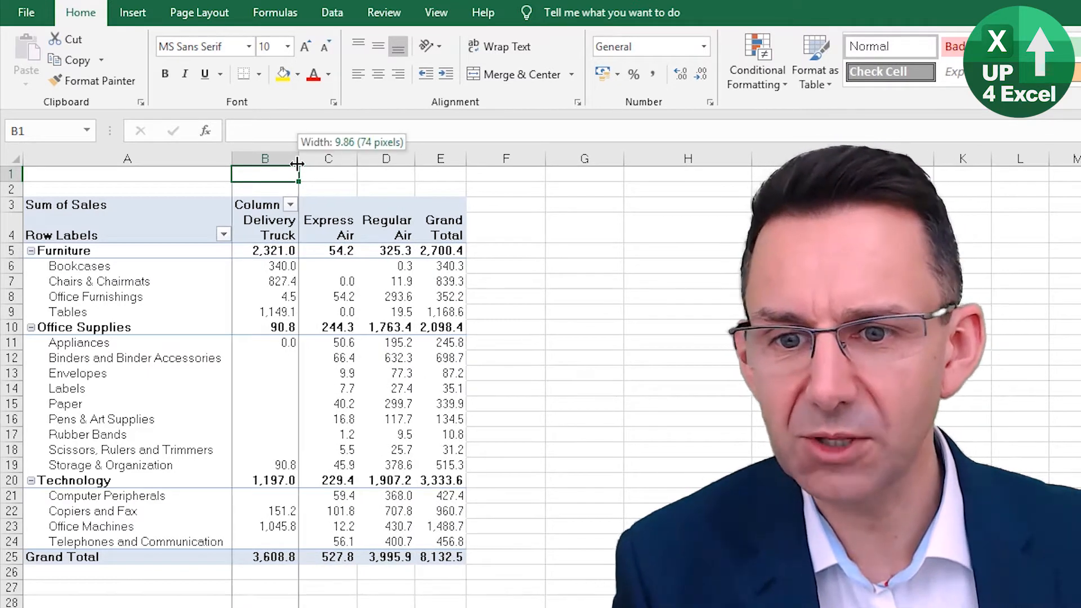
right_click(263, 280)
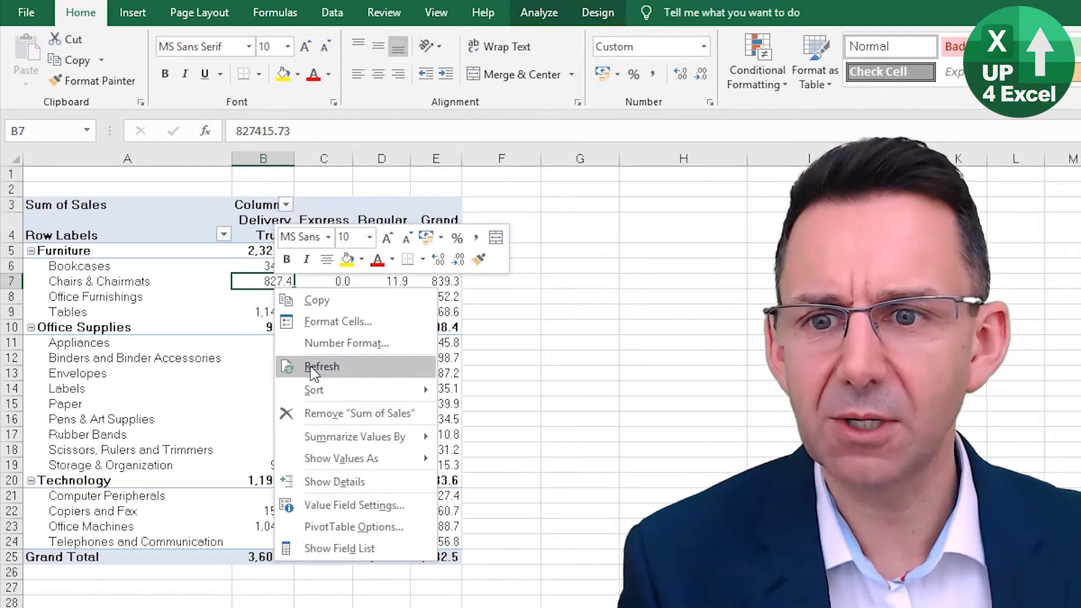
left_click(321, 366)
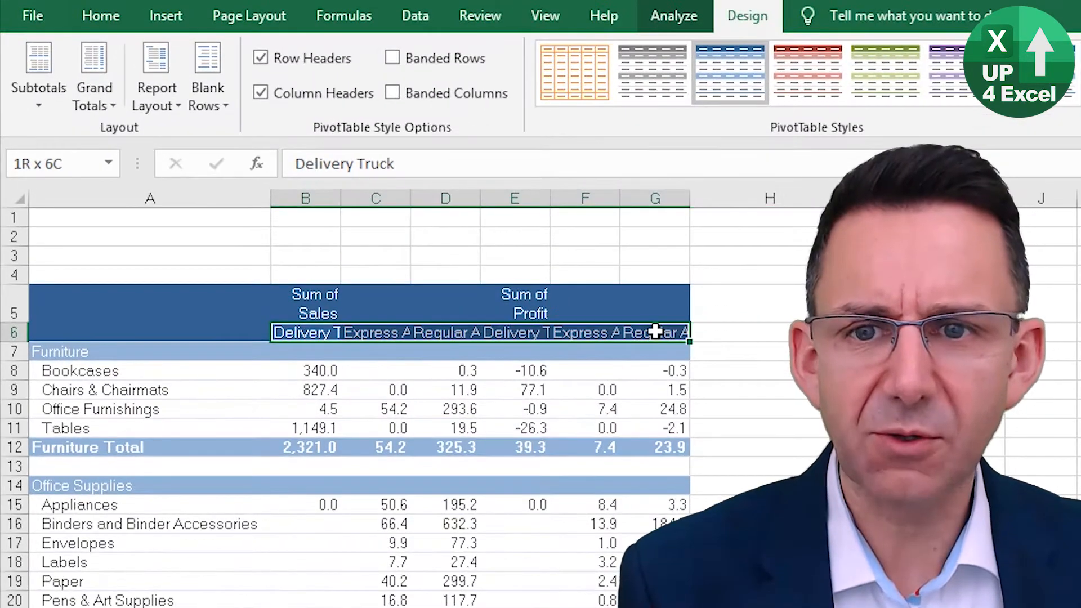
left_click(672, 16)
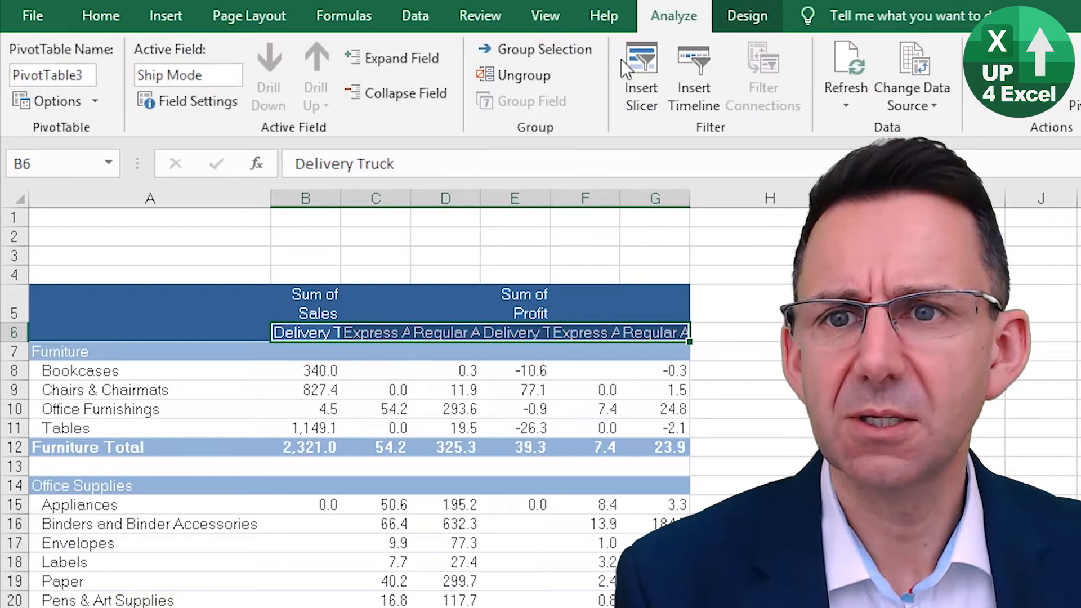
left_click(101, 15)
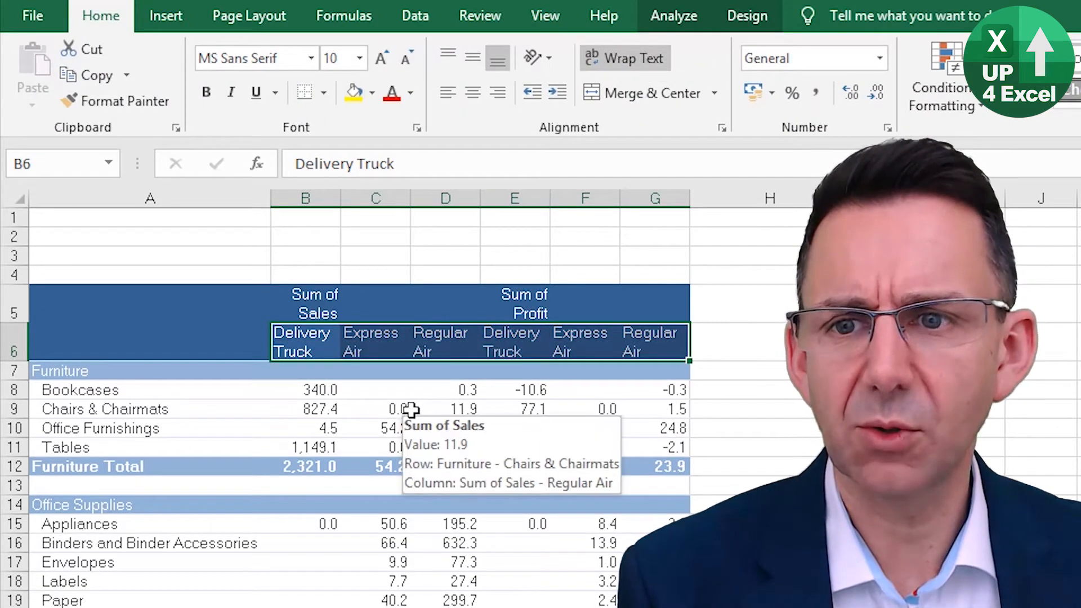
left_click(375, 408)
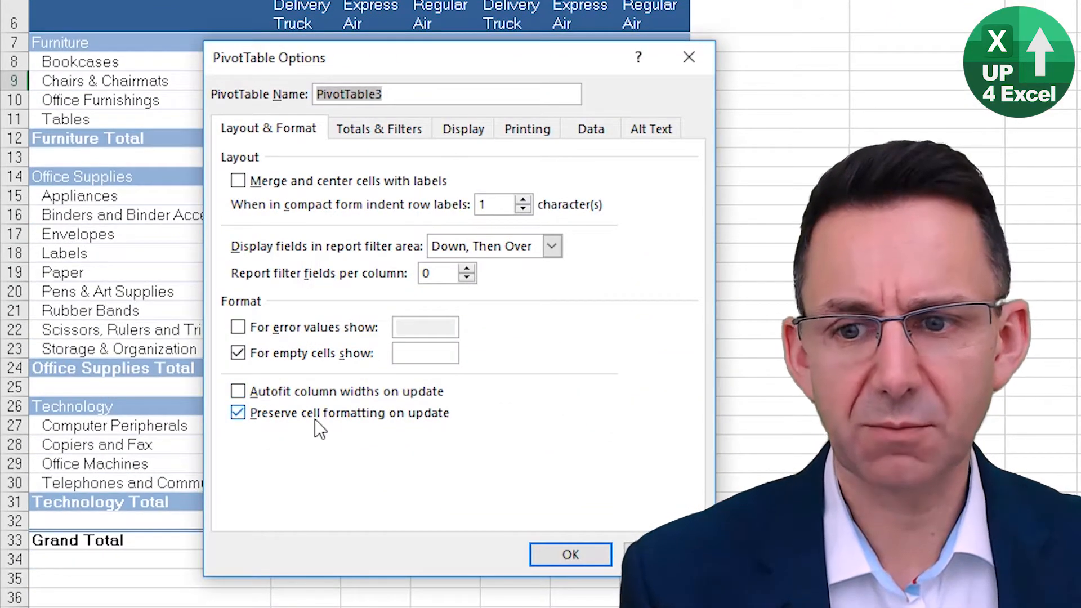
left_click(569, 554)
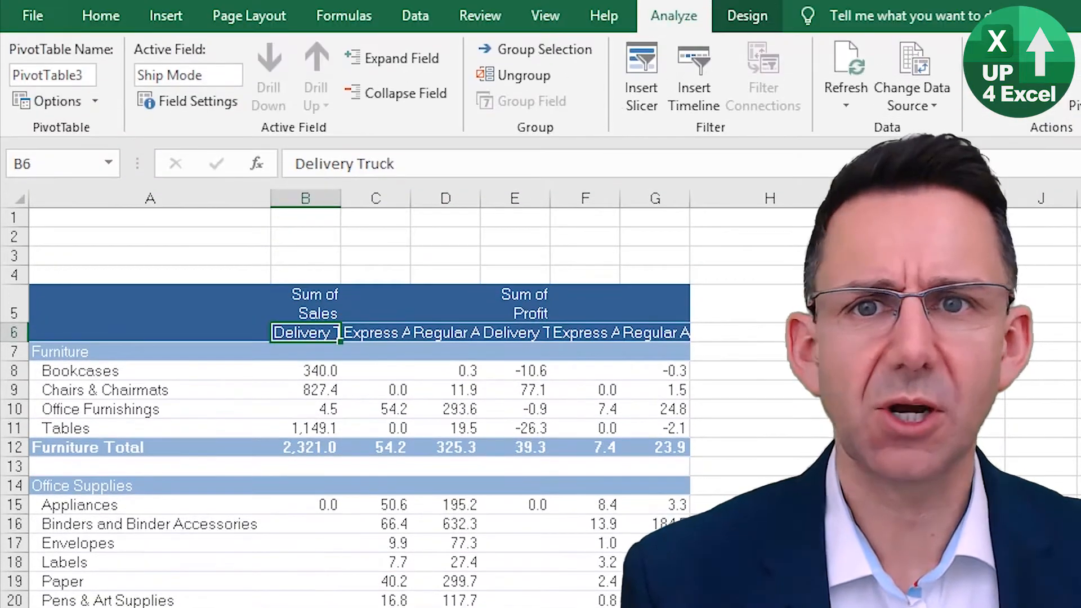
left_click(747, 15)
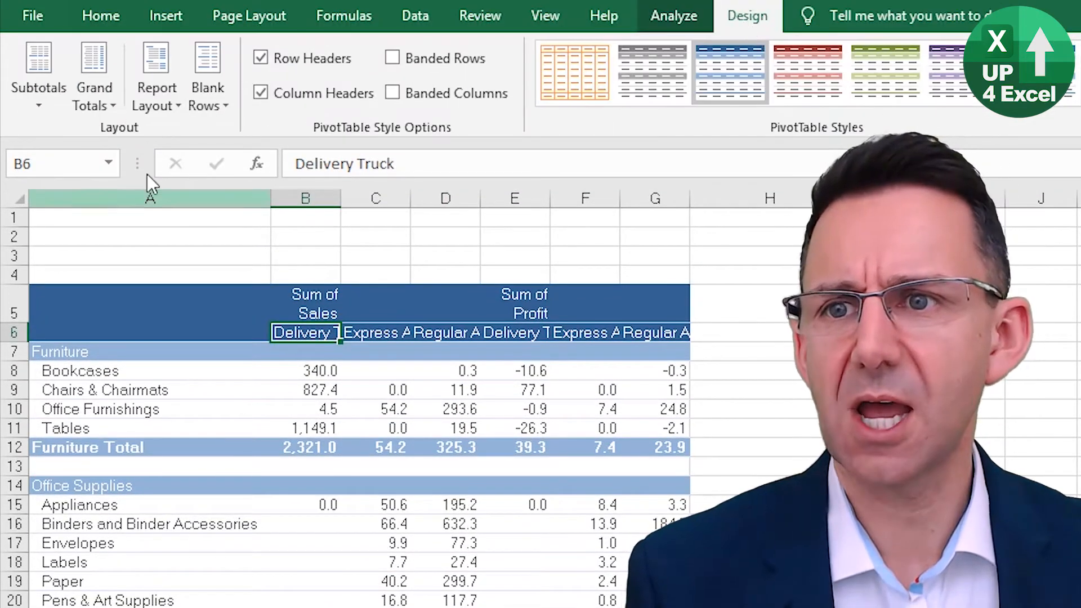
left_click(156, 76)
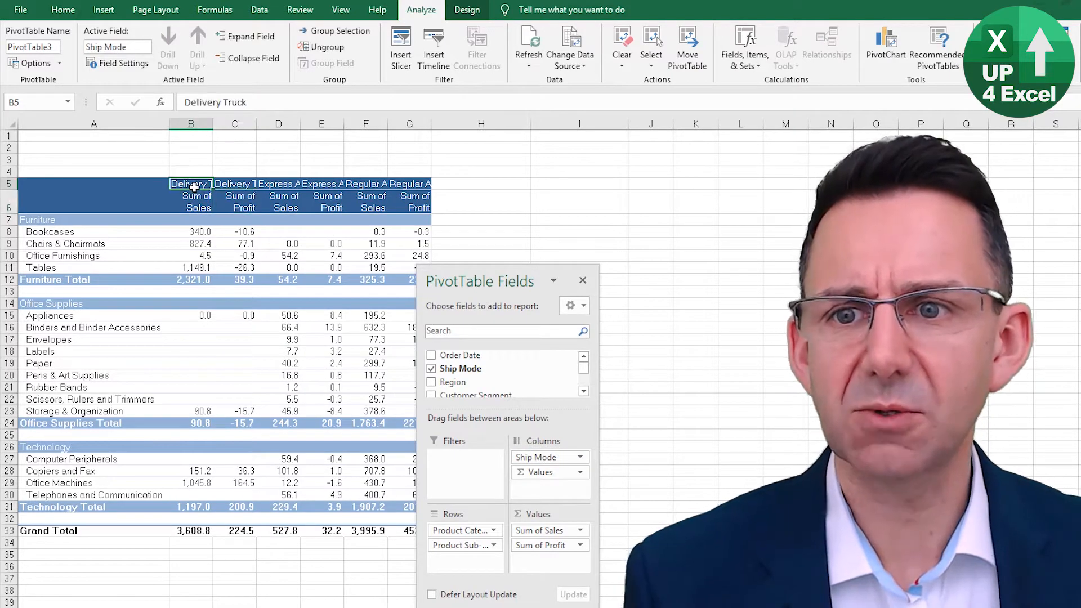
left_click(234, 183)
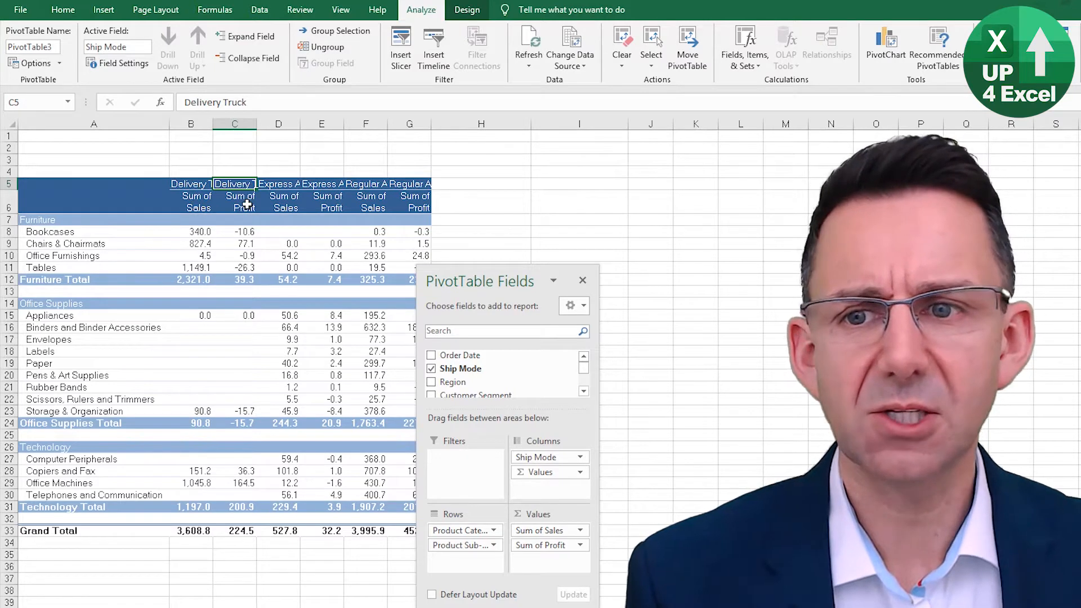
left_click_drag(234, 183, 409, 183)
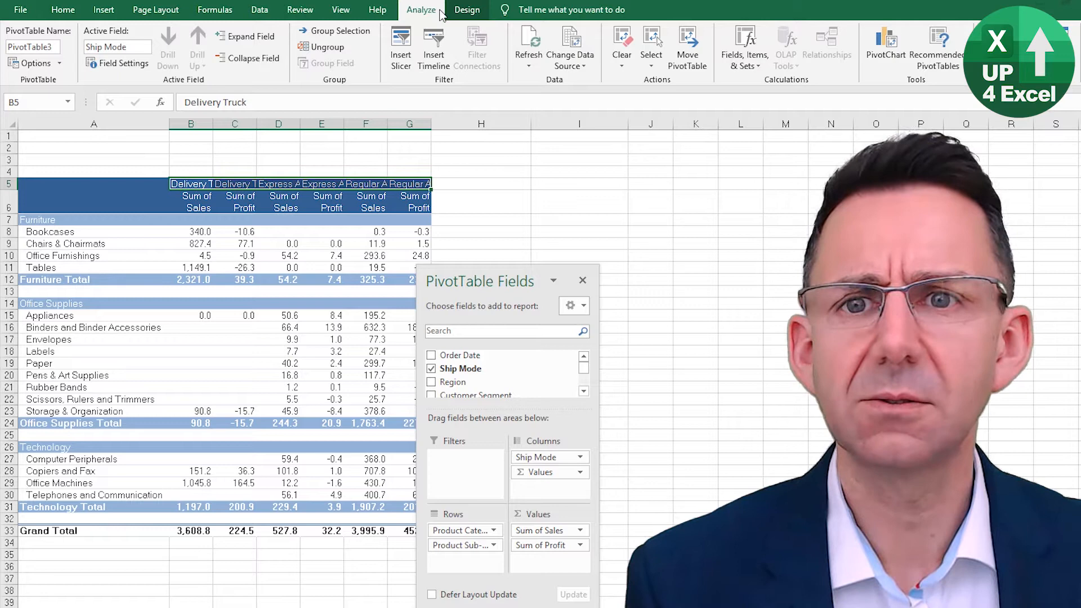
left_click(62, 9)
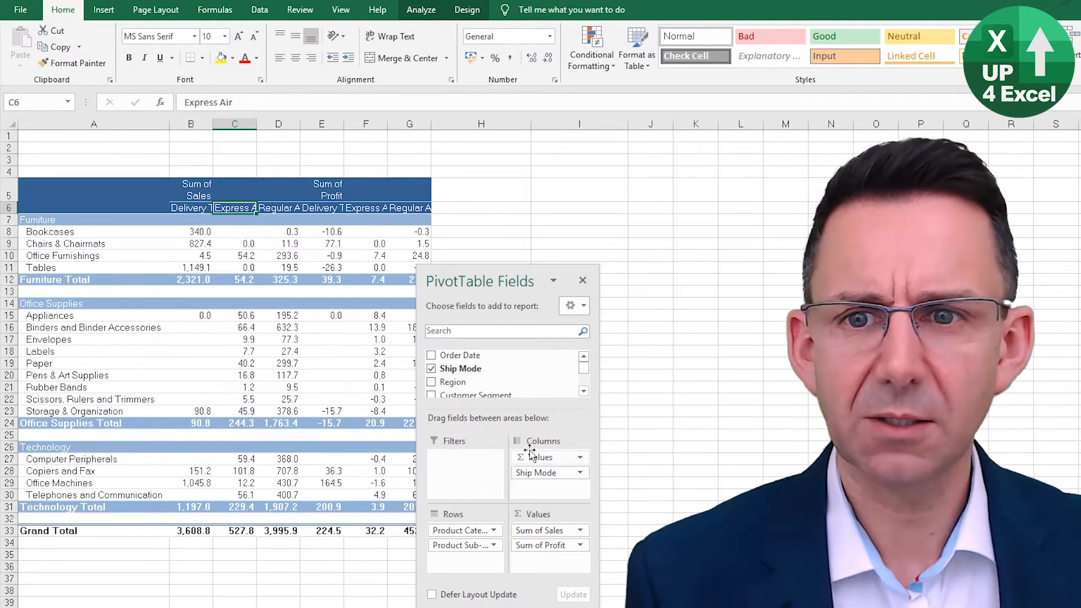
left_click(321, 190)
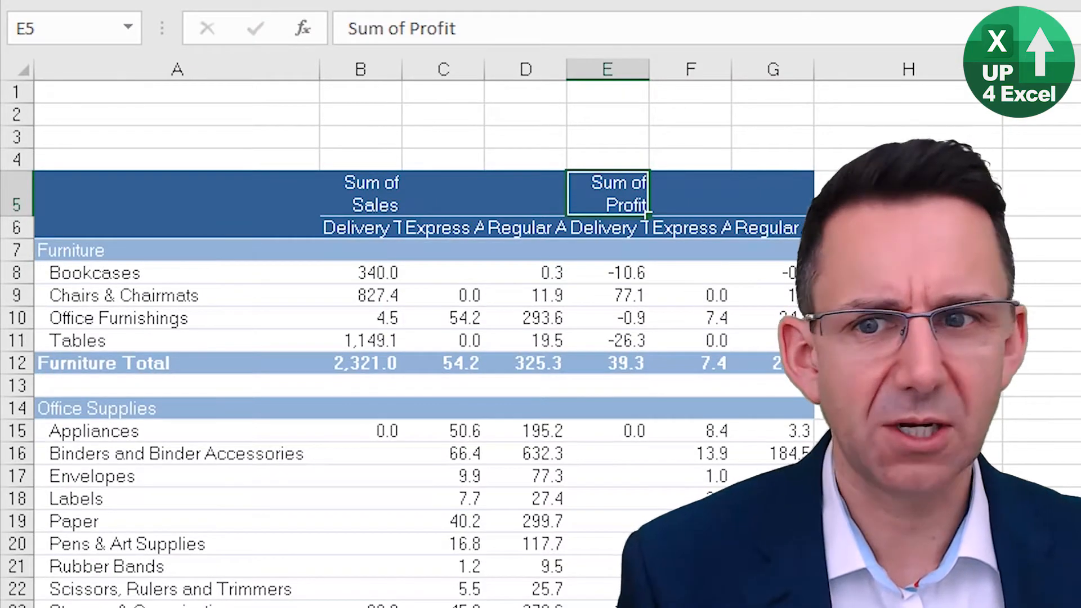
mouse_move(475, 234)
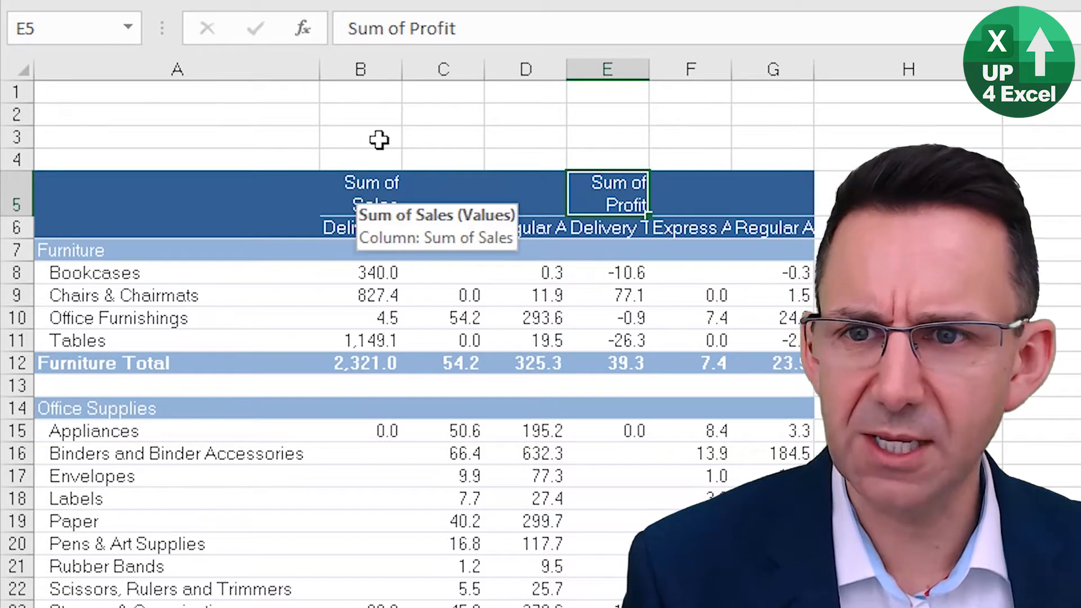
Step: Select a blank cell above the pivot table to insert a sheet row there
left_click(360, 92)
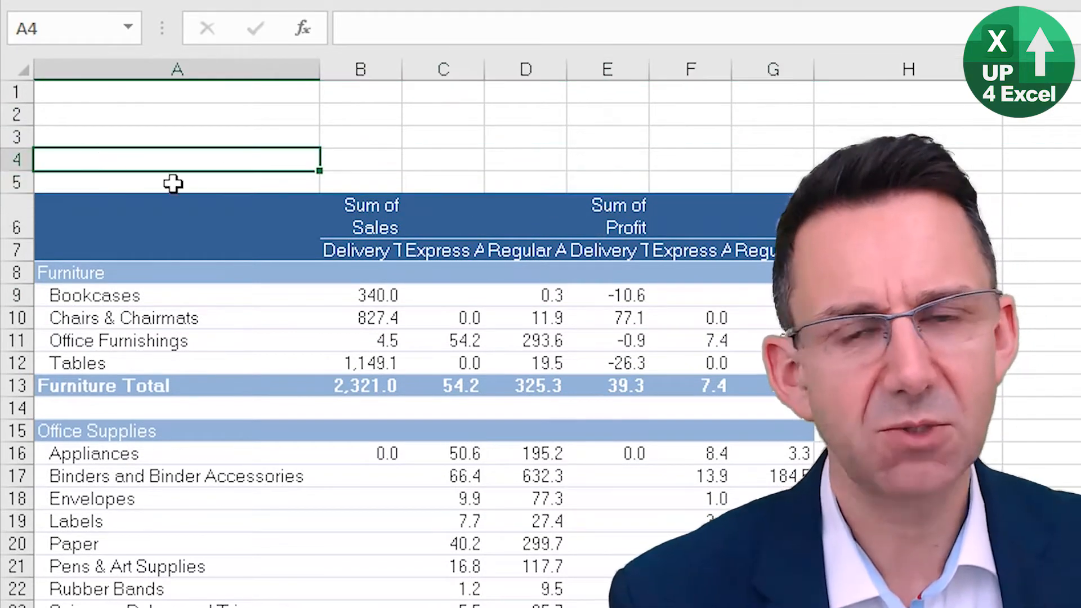
mouse_move(304, 101)
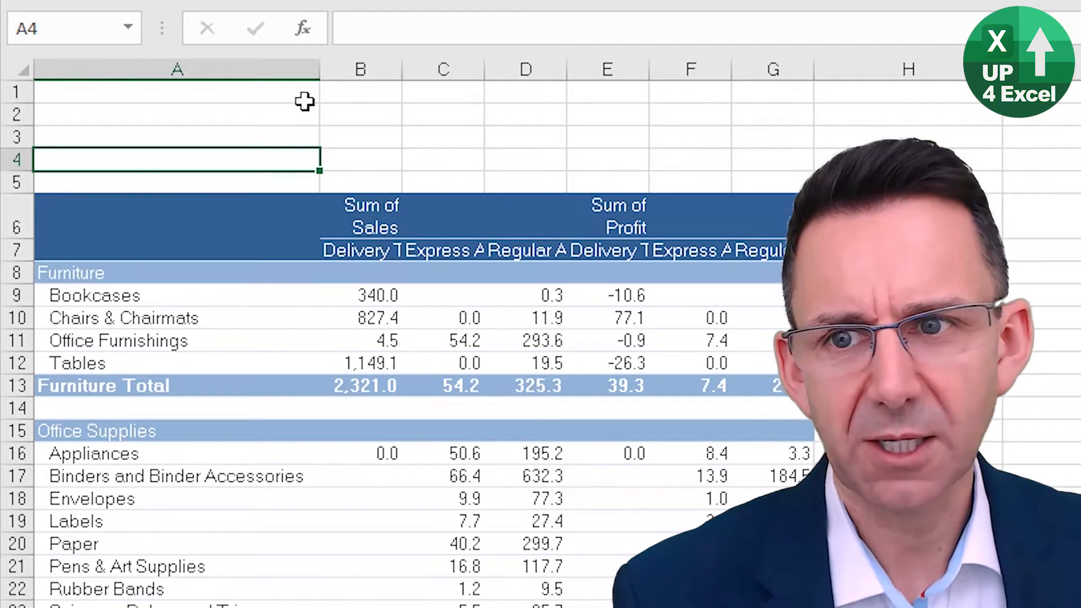
mouse_move(375, 193)
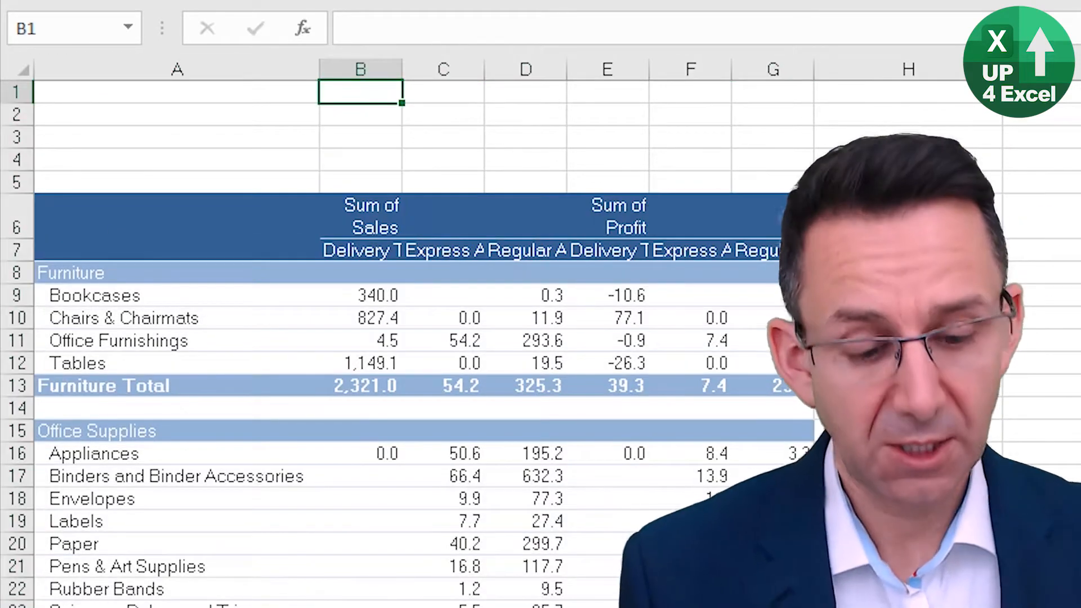
Step: Enter =IF(B6="",A1,B6) in B1 to repeat the Sum of Sales/Profit label
type("=if")
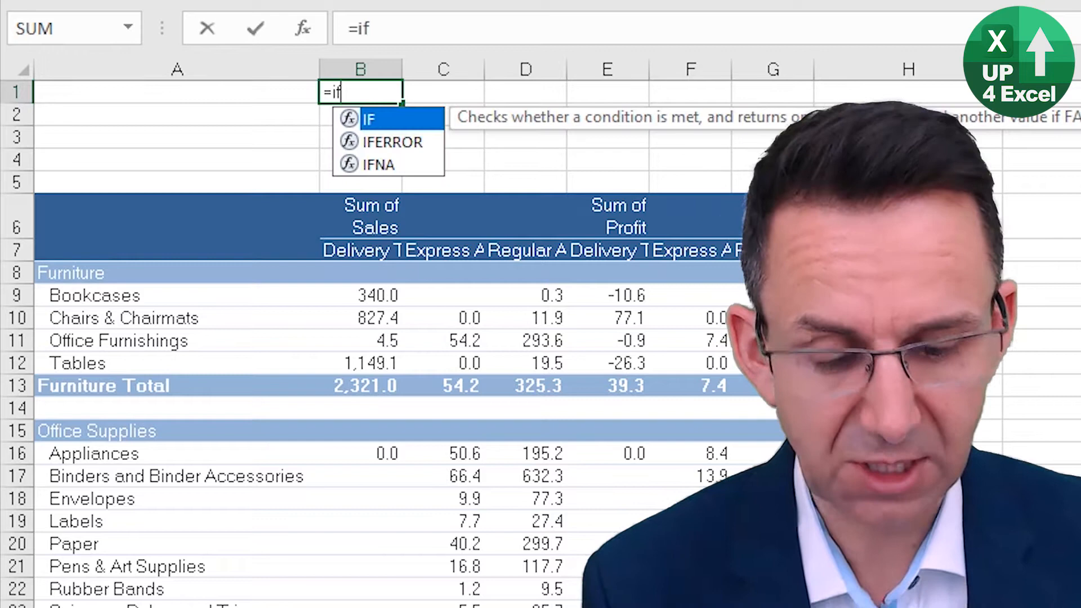
type("(B5")
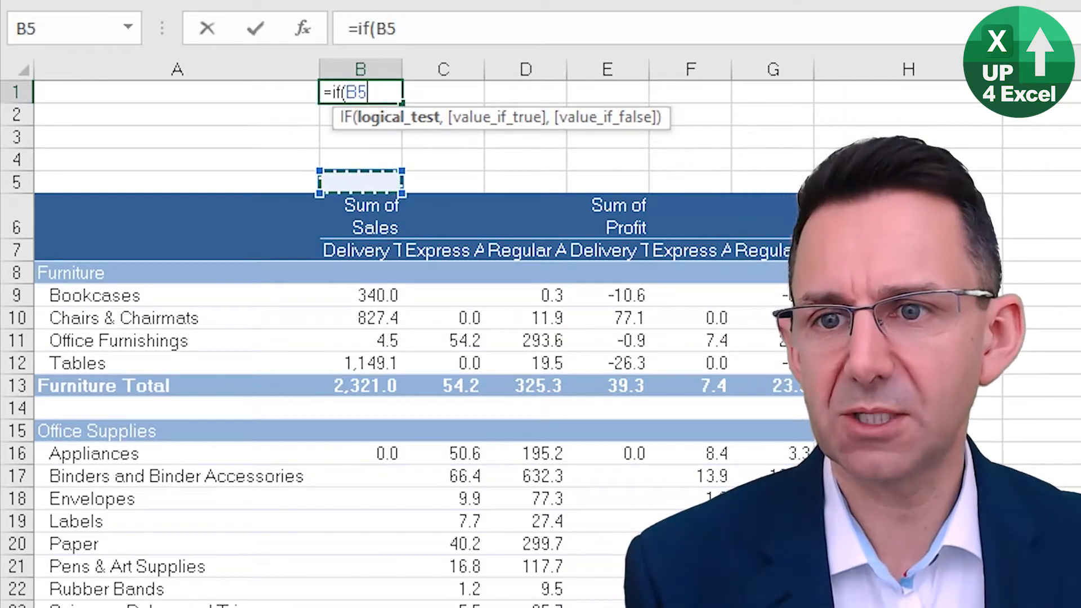
key("Down")
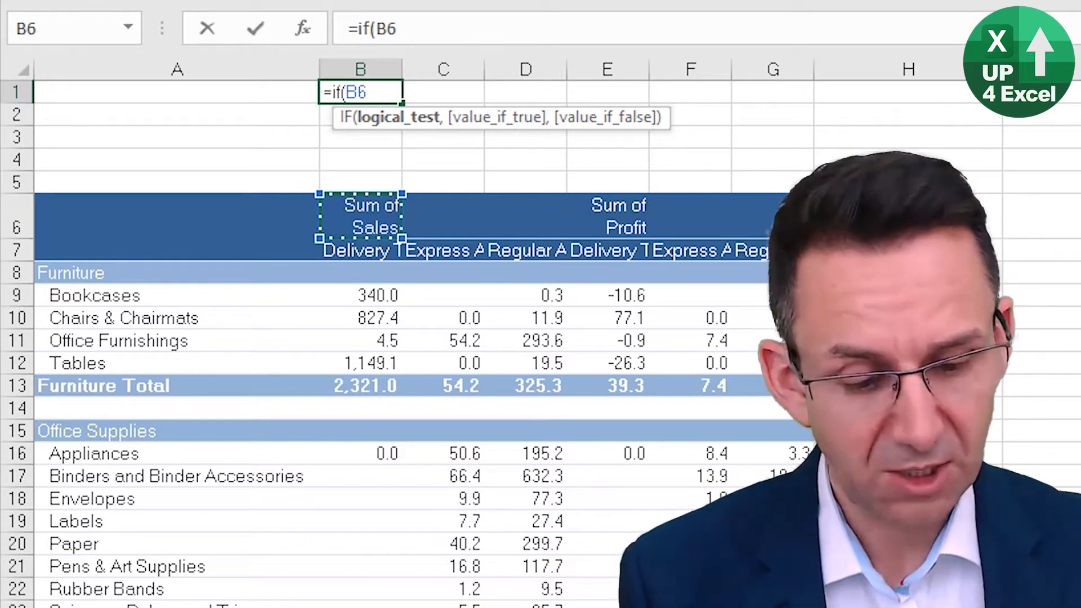
type("=\"\"")
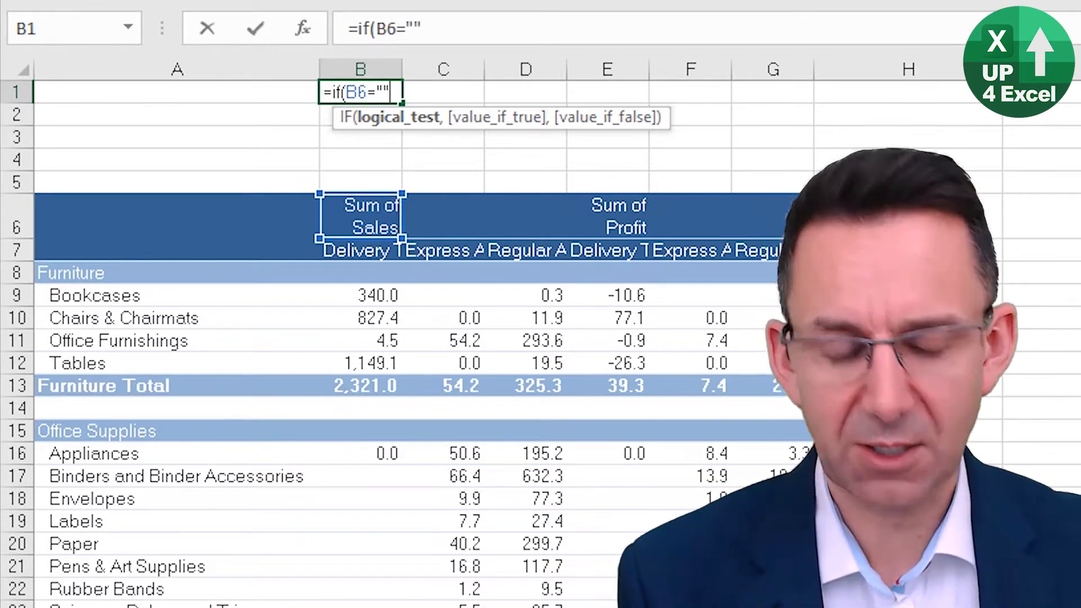
type(",")
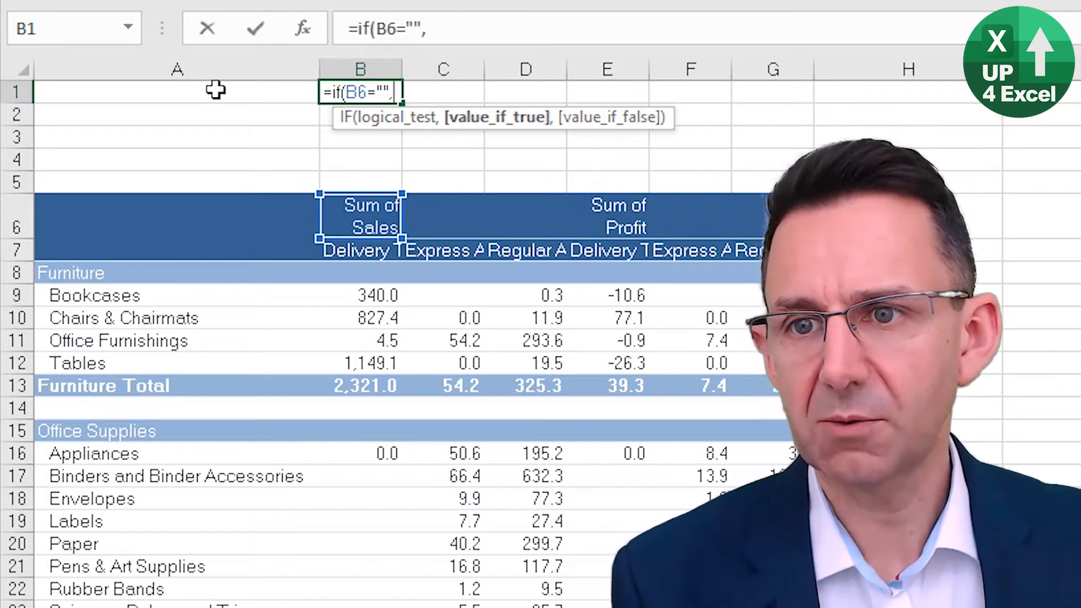
type("A1,")
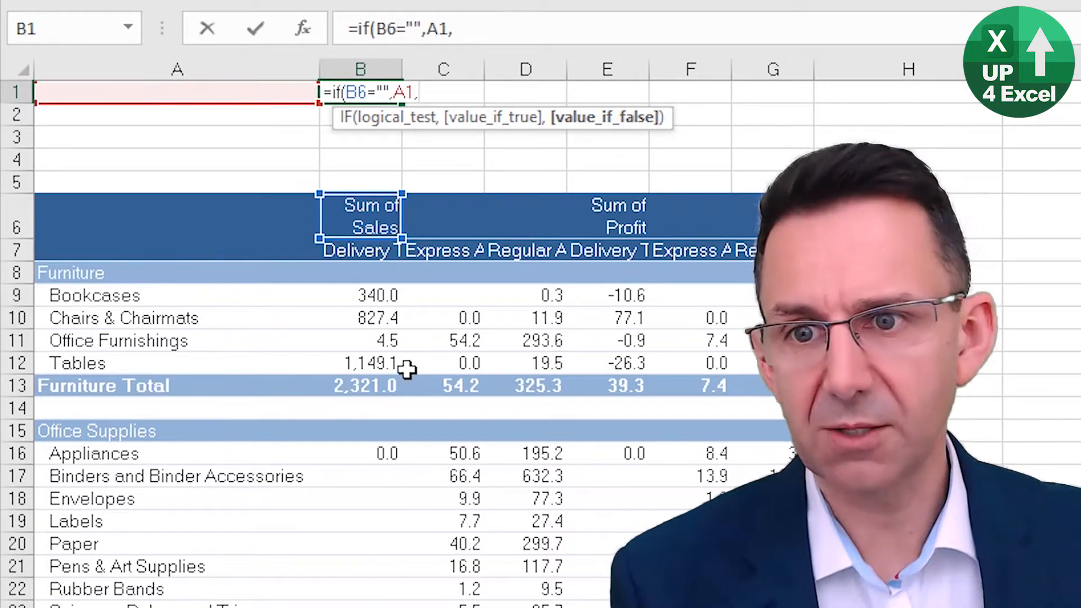
left_click(359, 217)
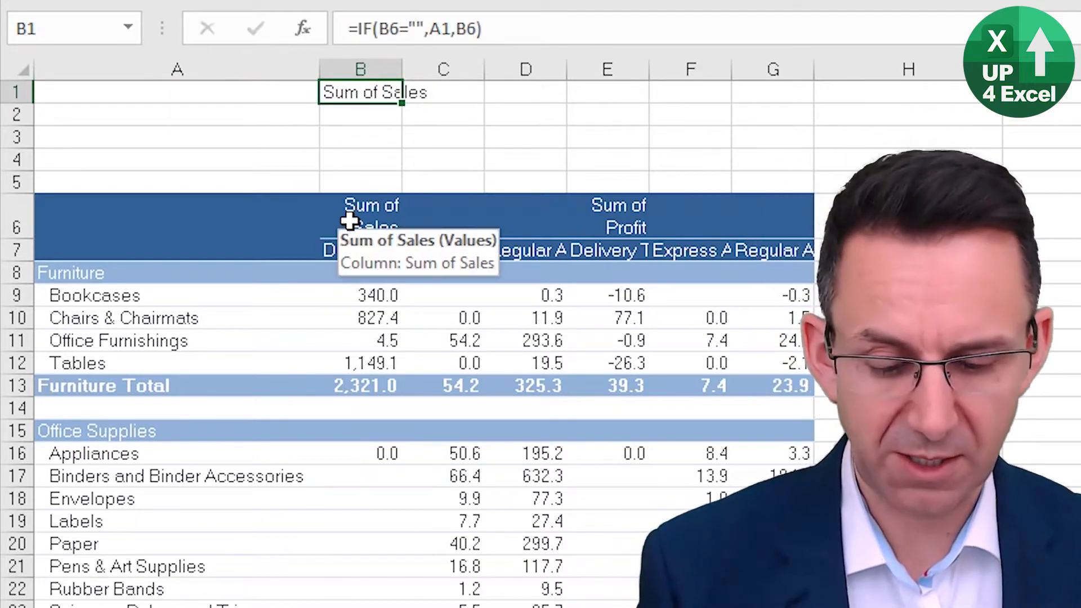
Step: Copy the helper formula across to G1 and paste the row 1 formulas into row 2
key("ctrl+c")
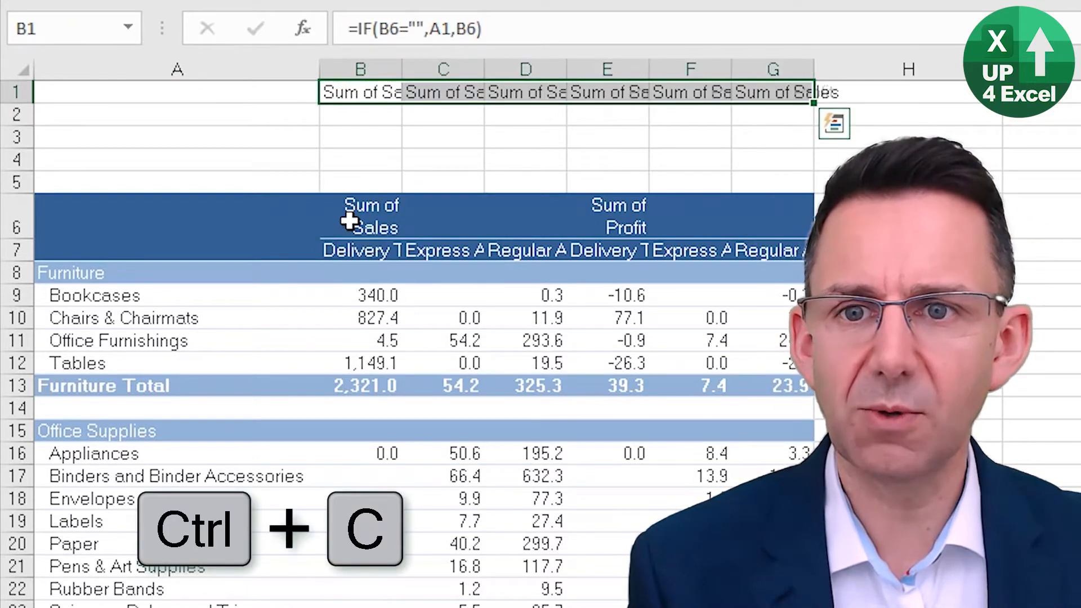
left_click(443, 91)
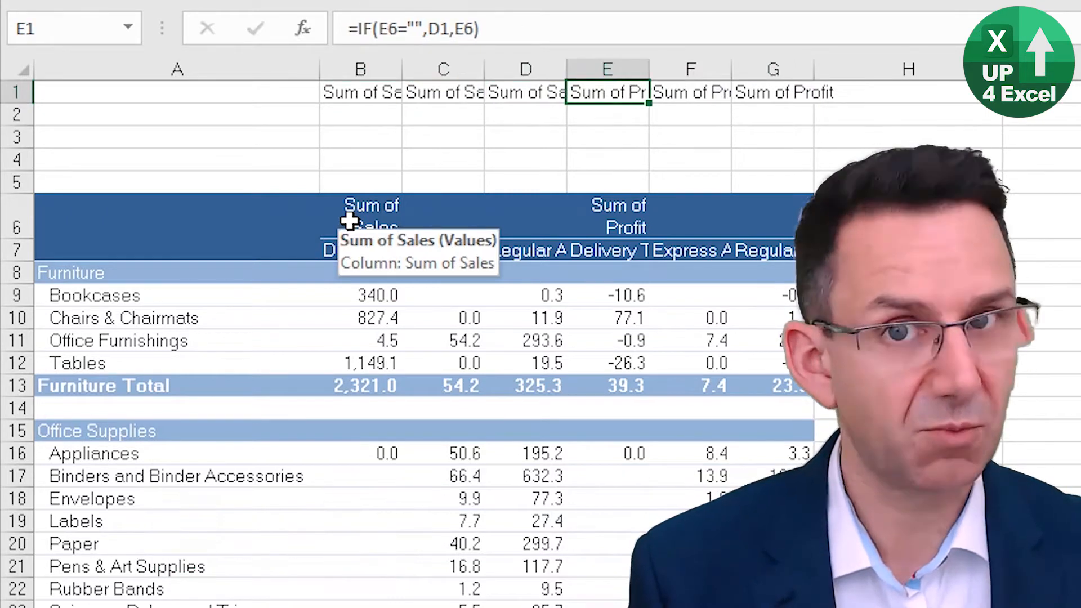
left_click(772, 114)
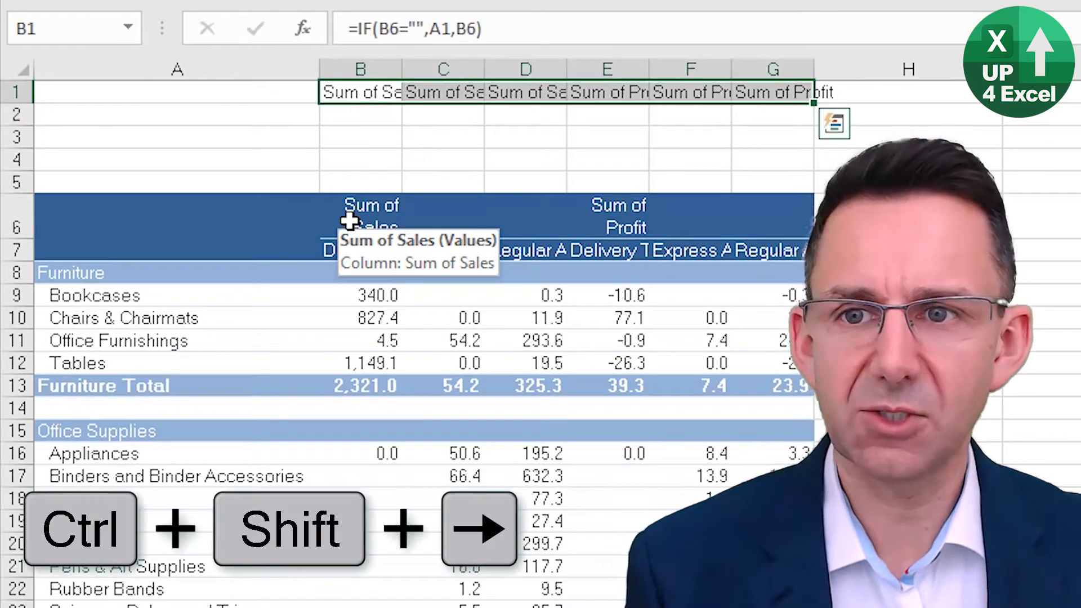
key("ctrl+v")
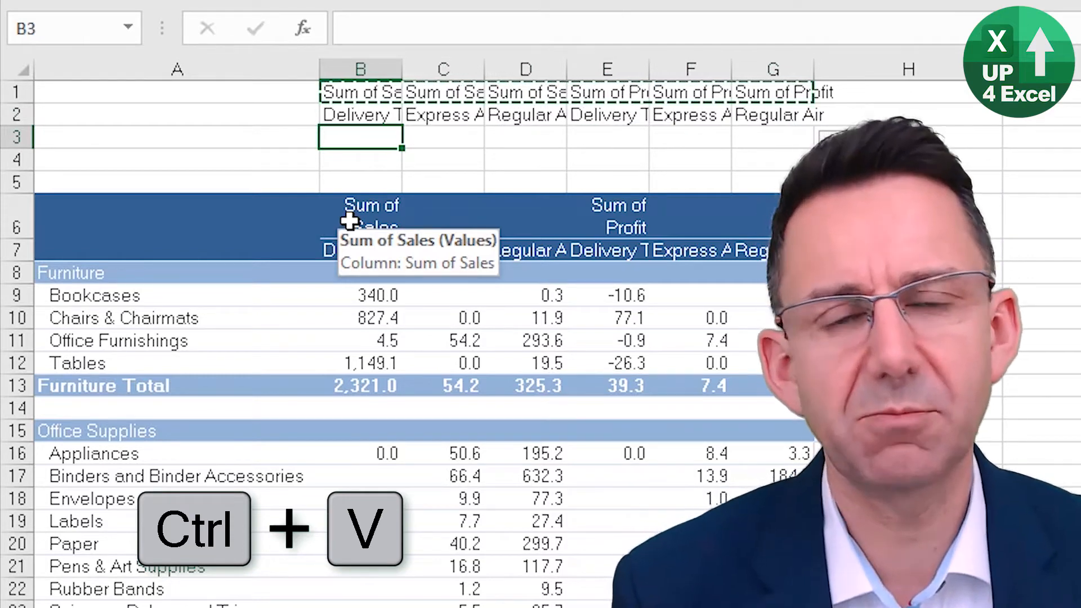
key("ctrl+v")
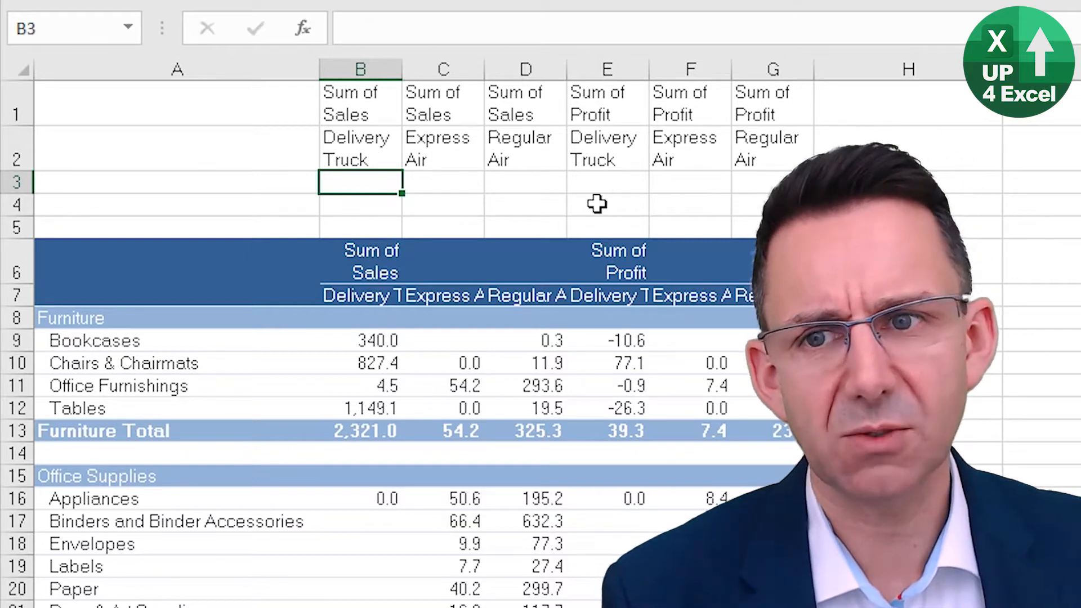
Step: Cancel a half-started entry and insert three blank rows above the pivot table
type("=")
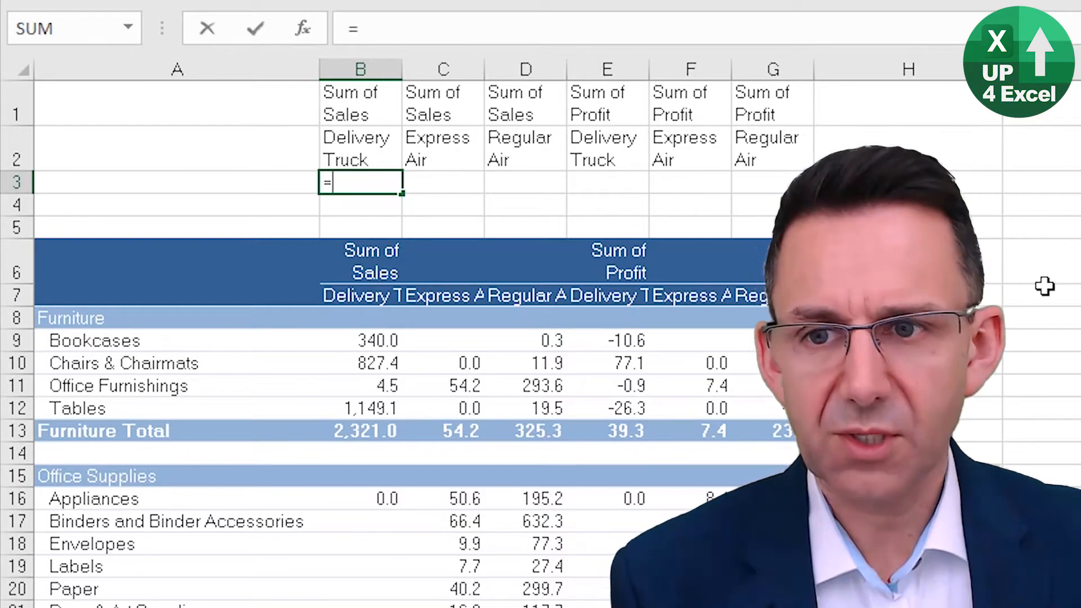
key("Escape")
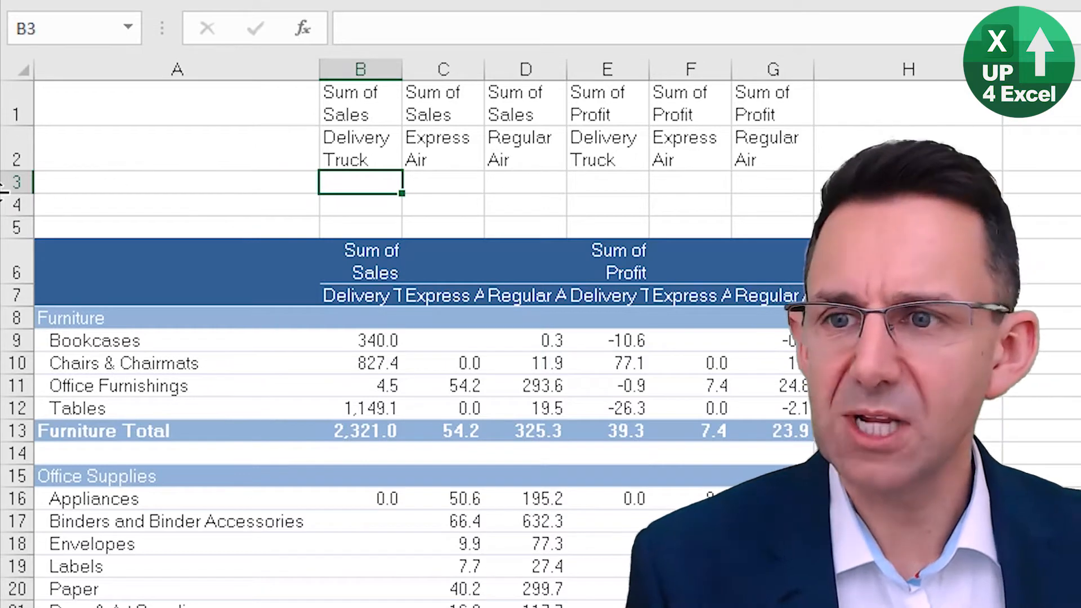
left_click(19, 182)
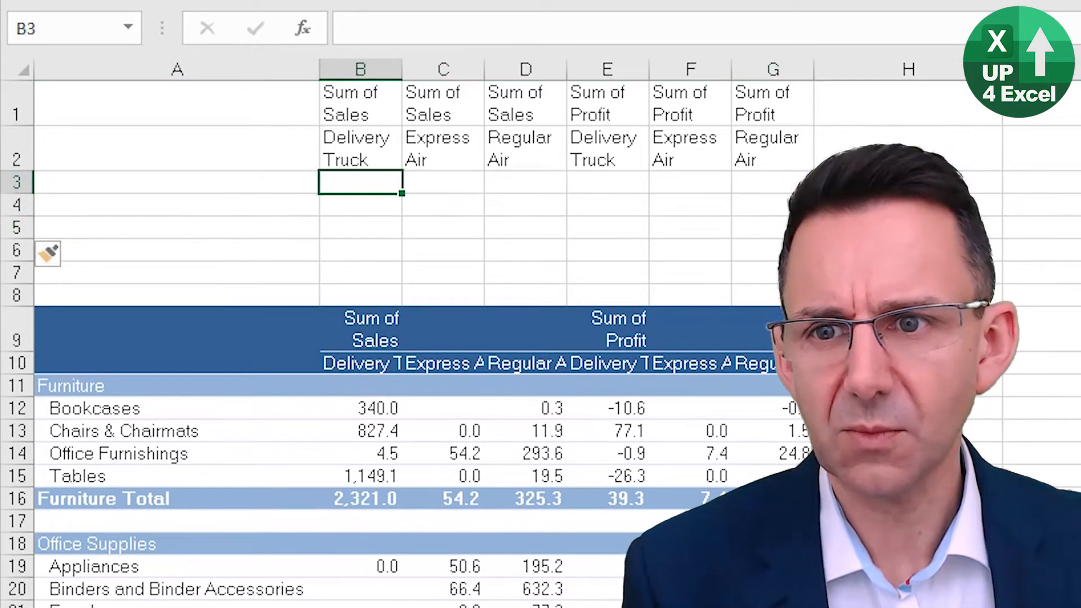
Step: Enter =LEN(B1) in B3 and a B3-based count in row 4, copied across (12/13 and 5/6)
type("=len")
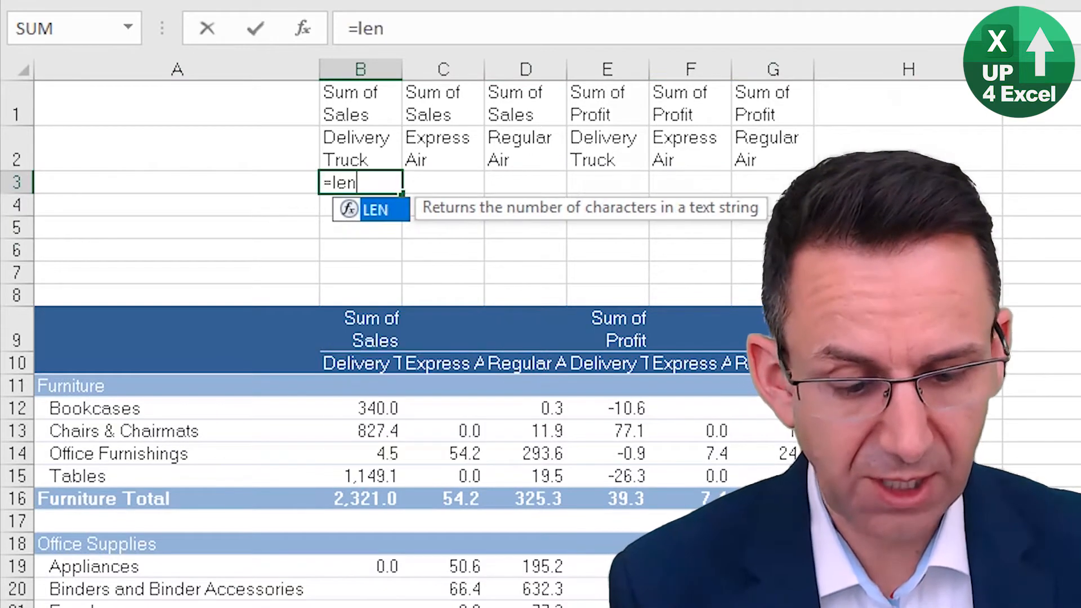
left_click(359, 104)
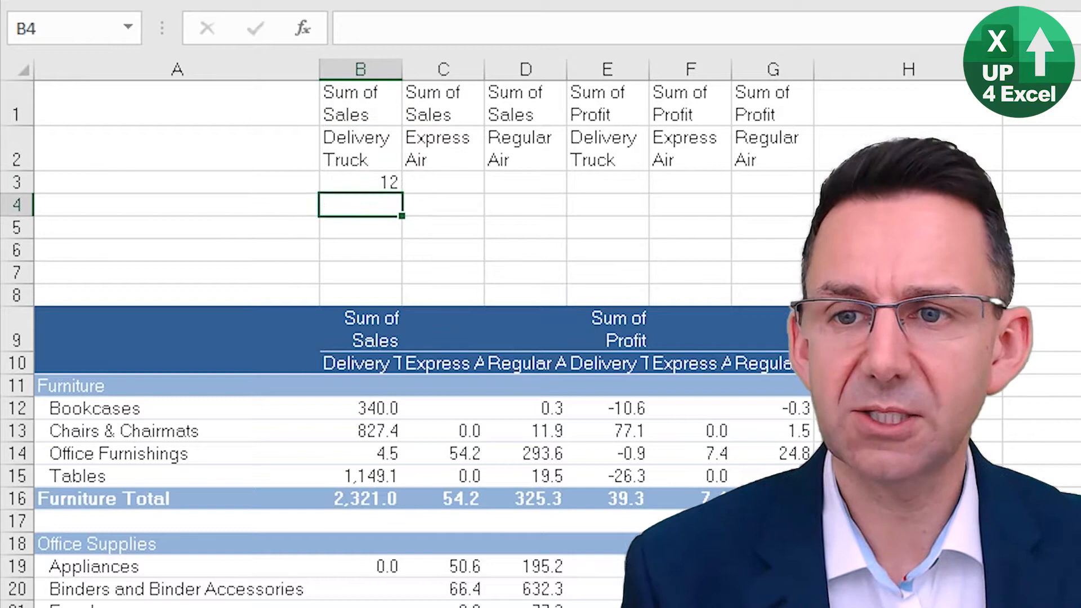
key("ctrl+c")
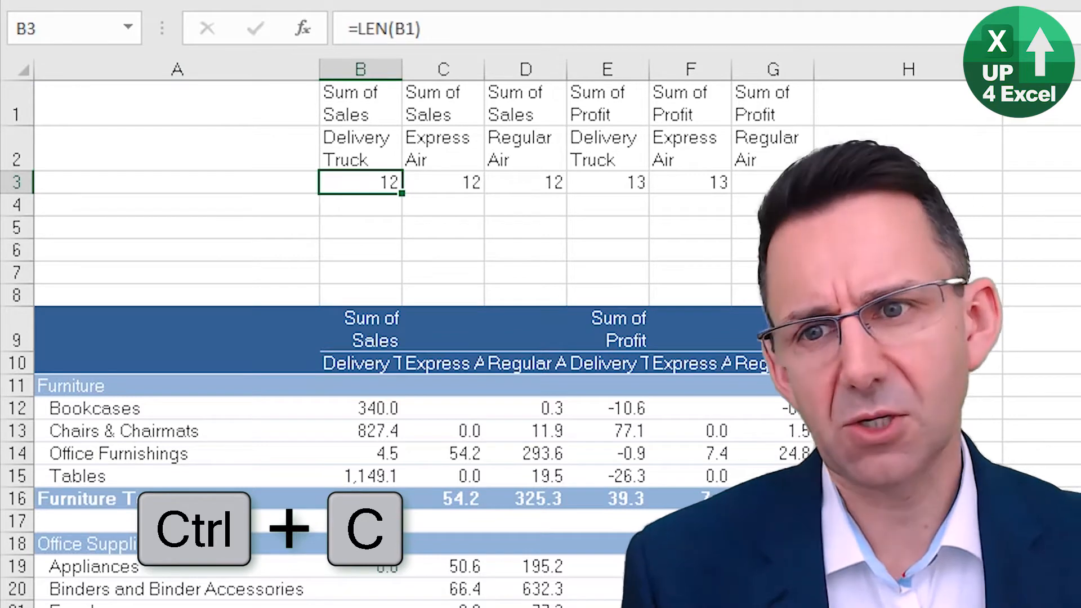
key("ctrl+c")
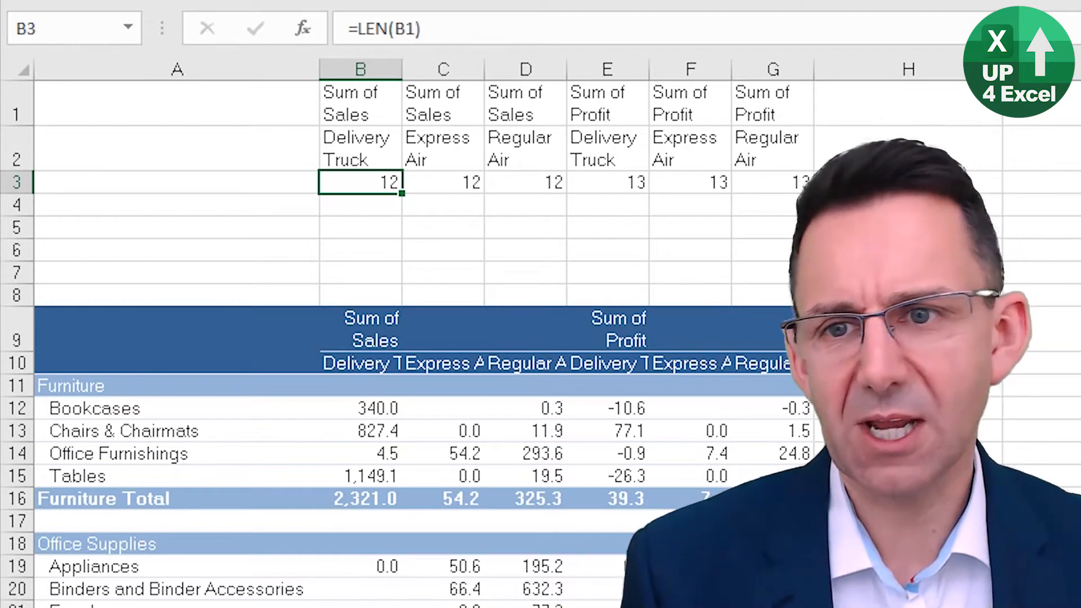
type("=B3")
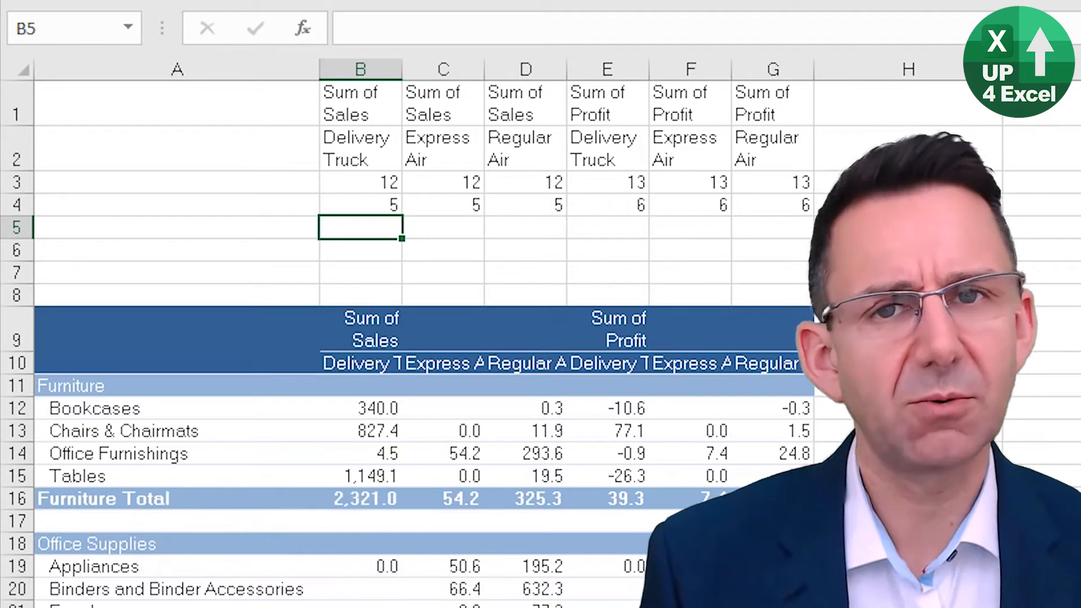
left_click(358, 204)
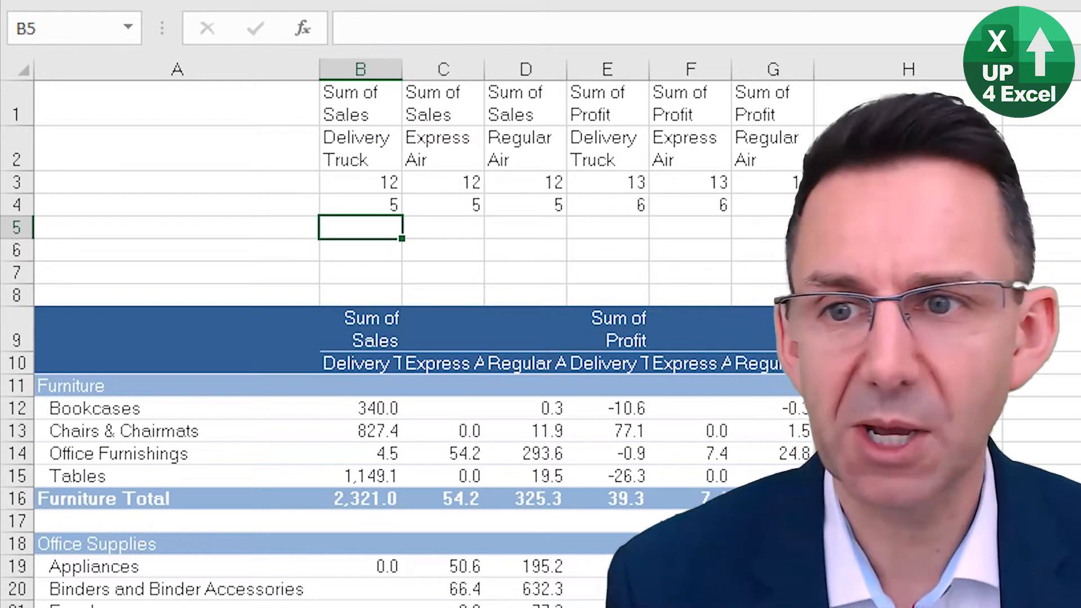
Step: Enter =B2&" "&RIGHT(B1,B4) in B5 to build the combined 'Delivery Truck Sales' header
type("=B3")
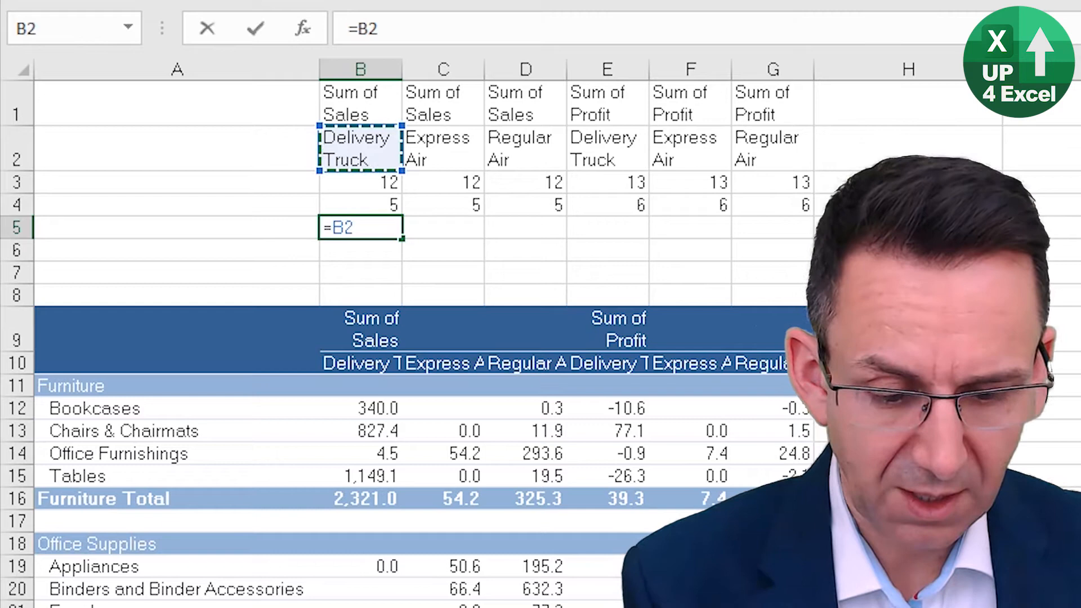
type("&\" \"&")
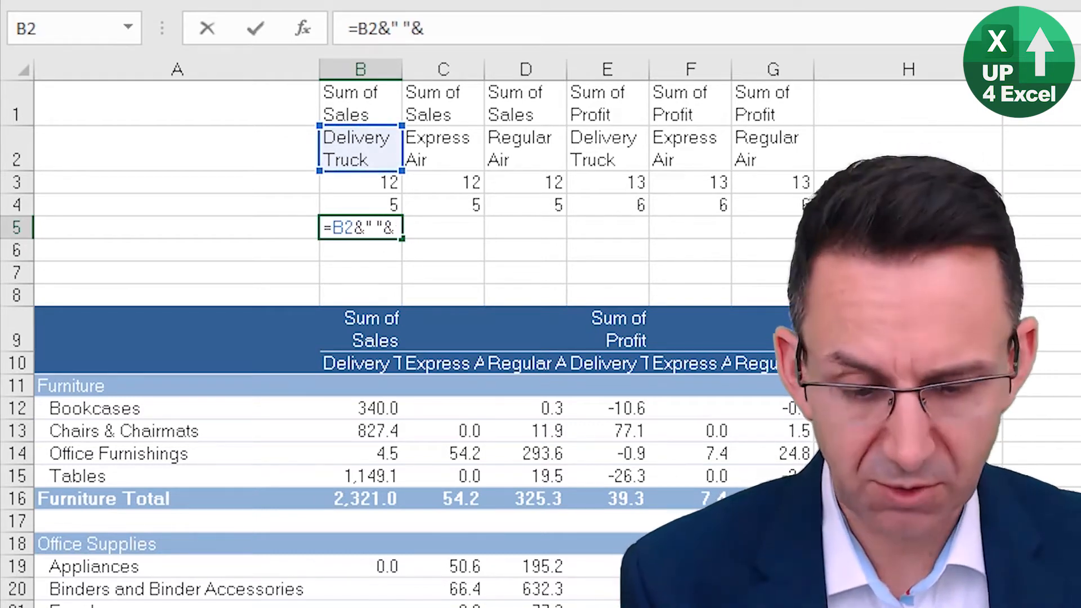
type("right(")
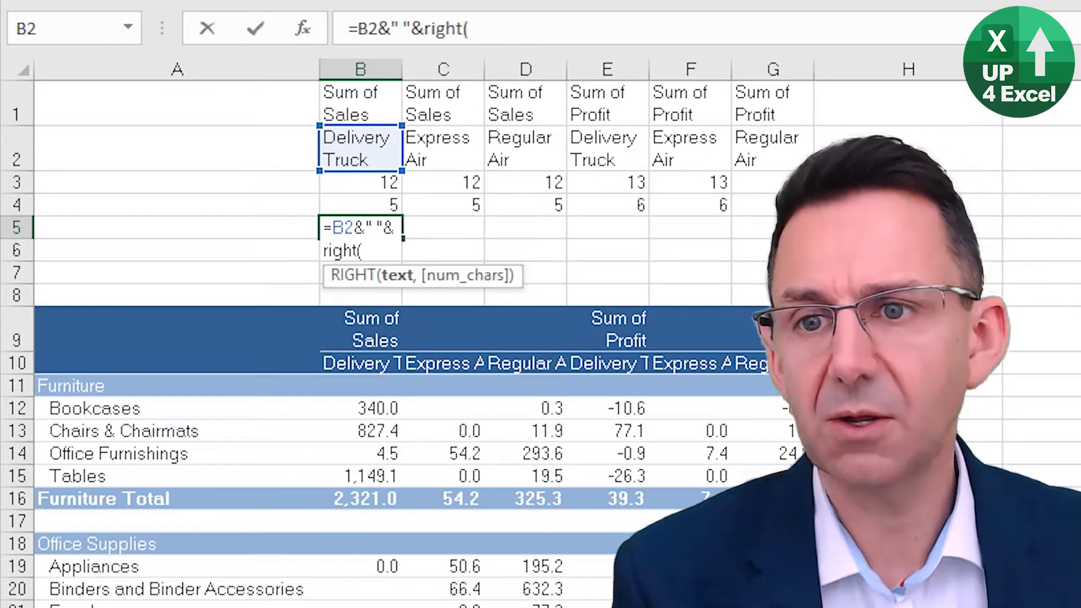
left_click(359, 104)
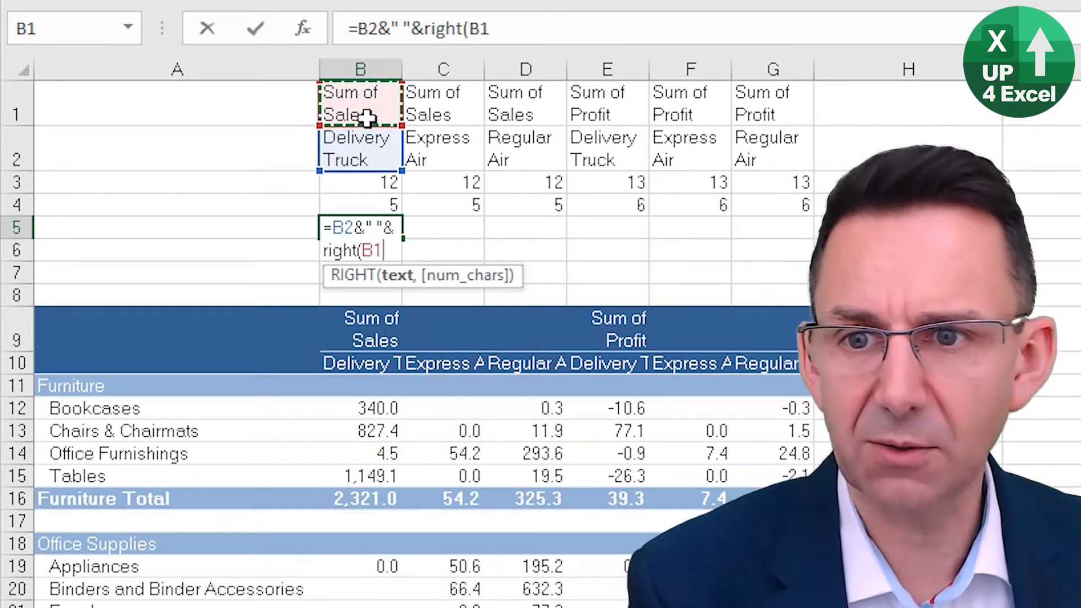
left_click(359, 205)
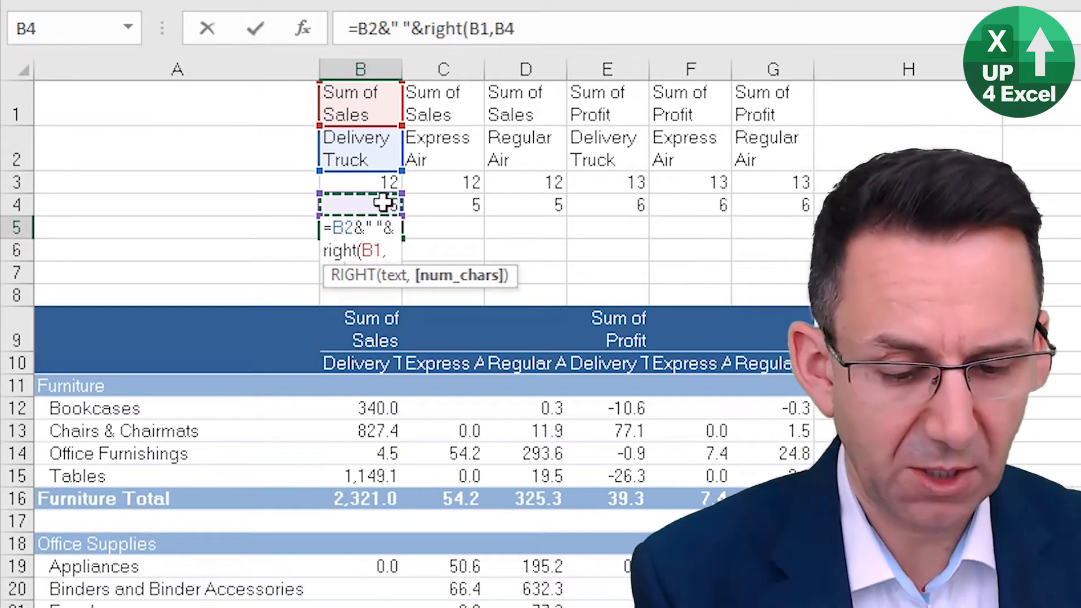
key("Enter")
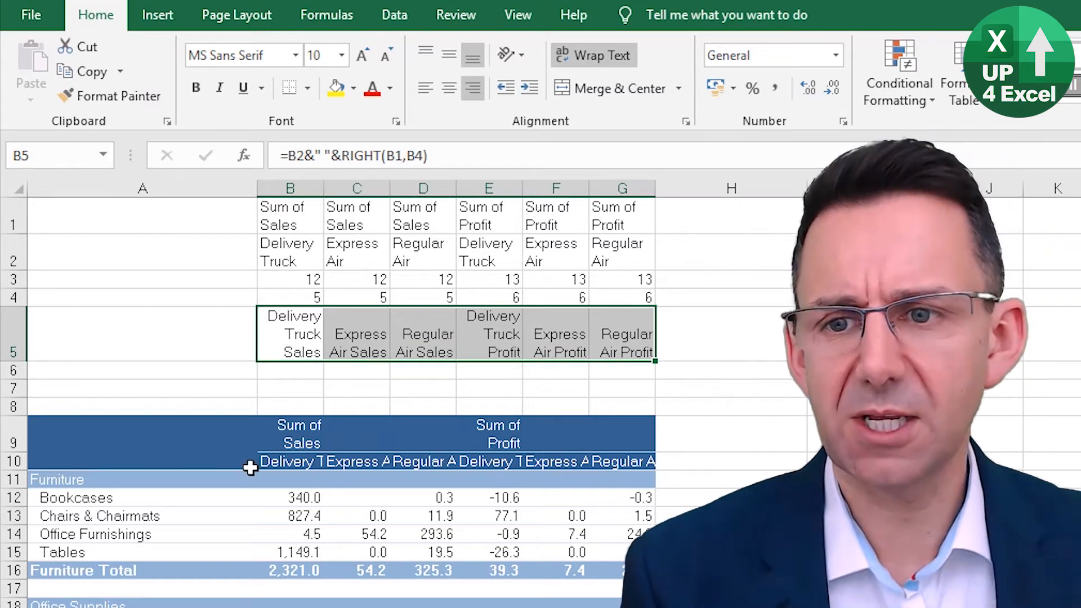
mouse_move(8, 436)
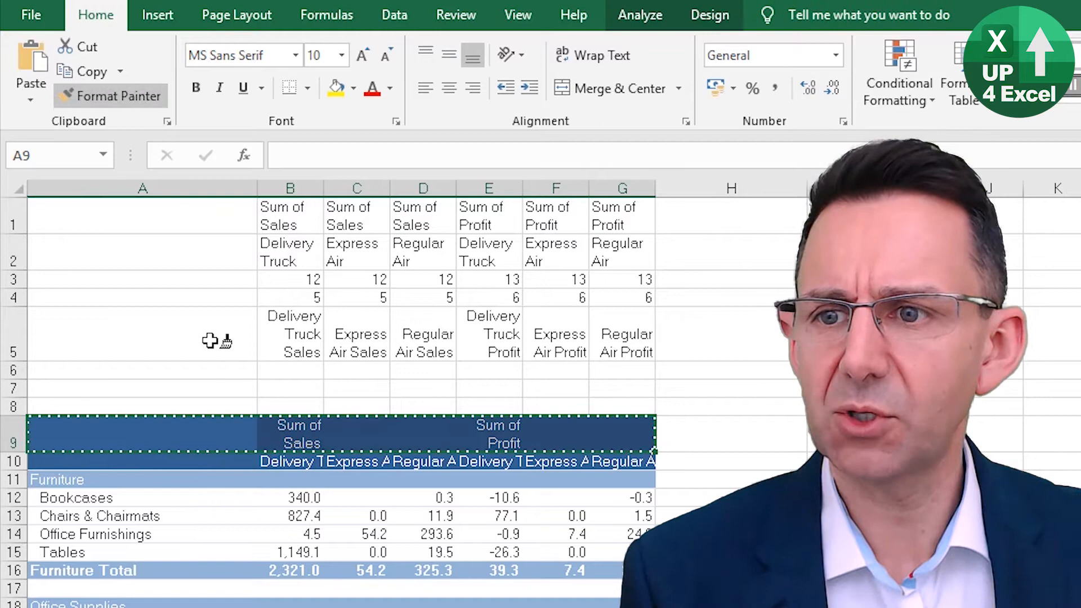
left_click(142, 334)
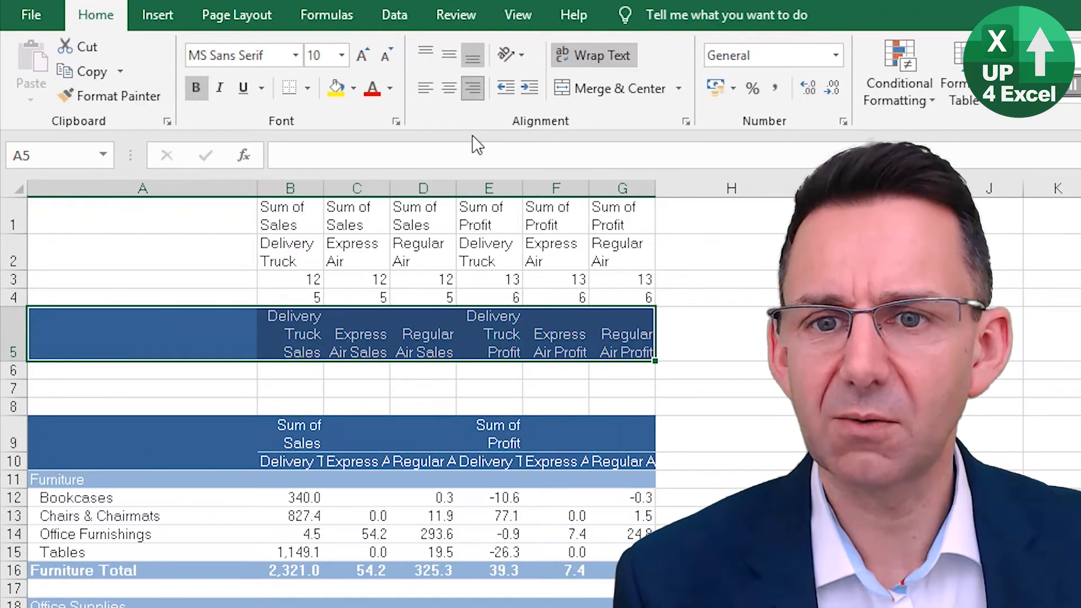
left_click(488, 333)
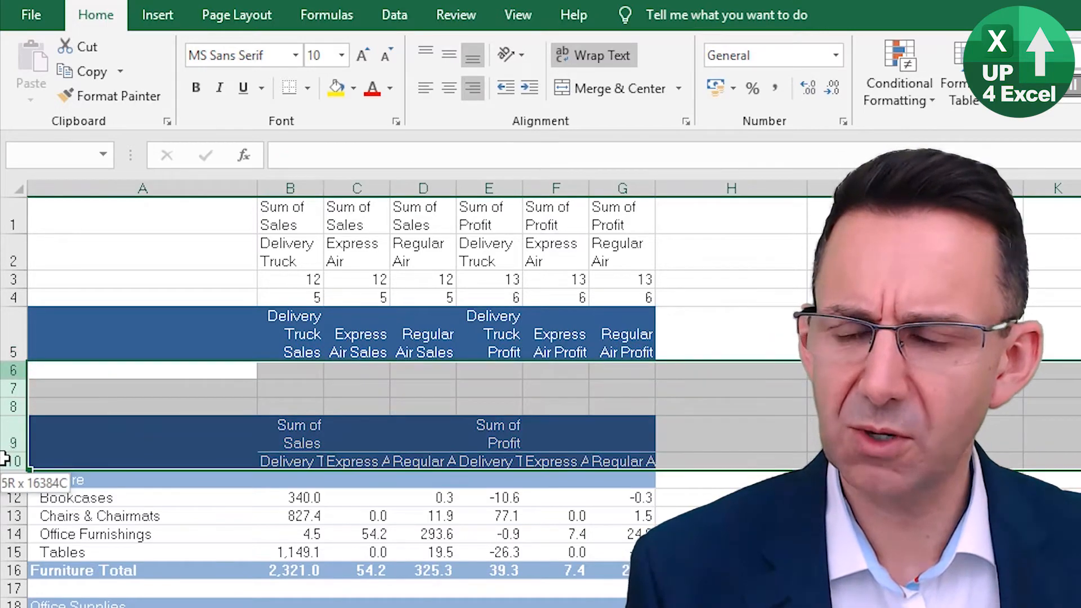
Step: Group the pivot's original header rows 6–10 and collapse, then re-expand, the group
left_click(142, 370)
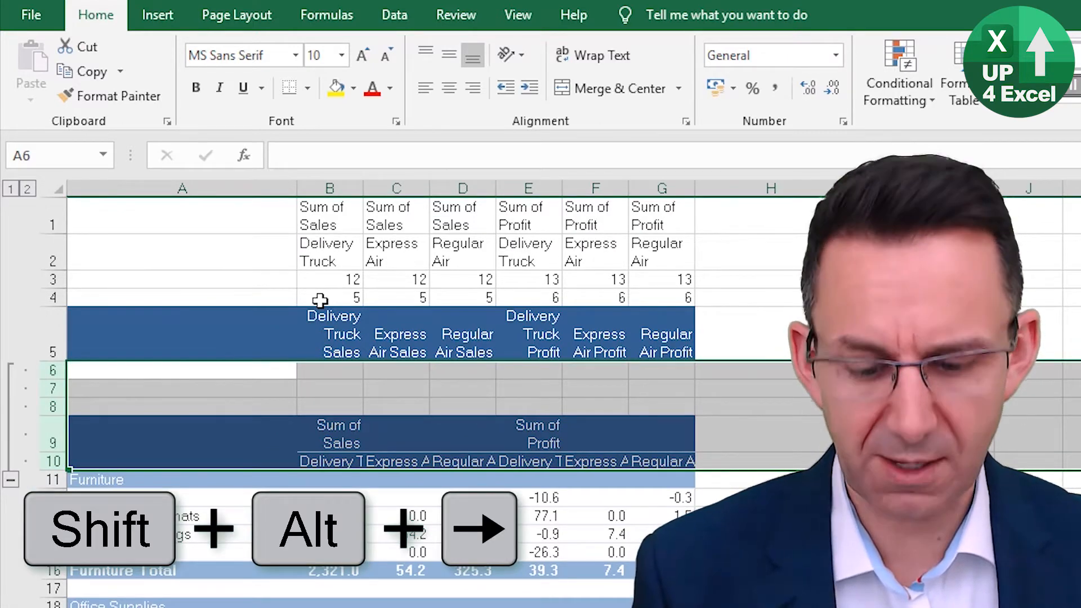
left_click(393, 15)
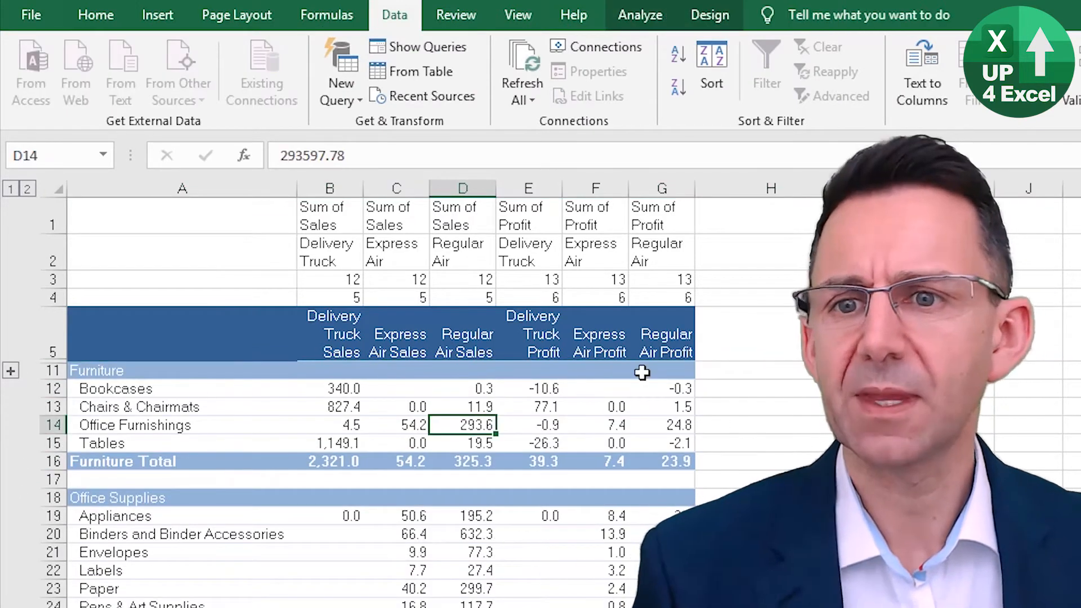
left_click(395, 297)
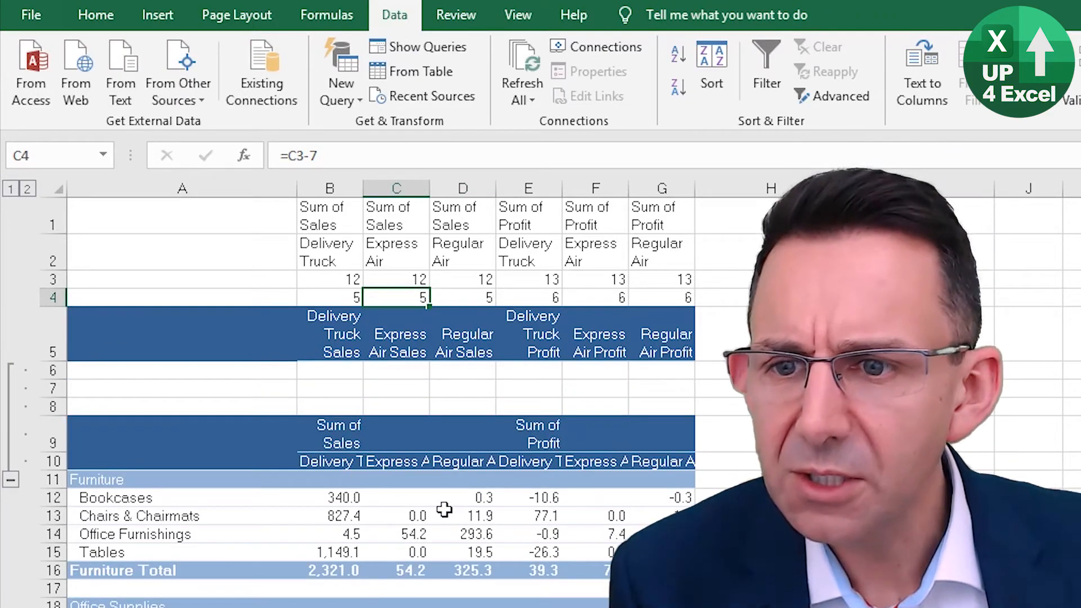
mouse_move(330, 366)
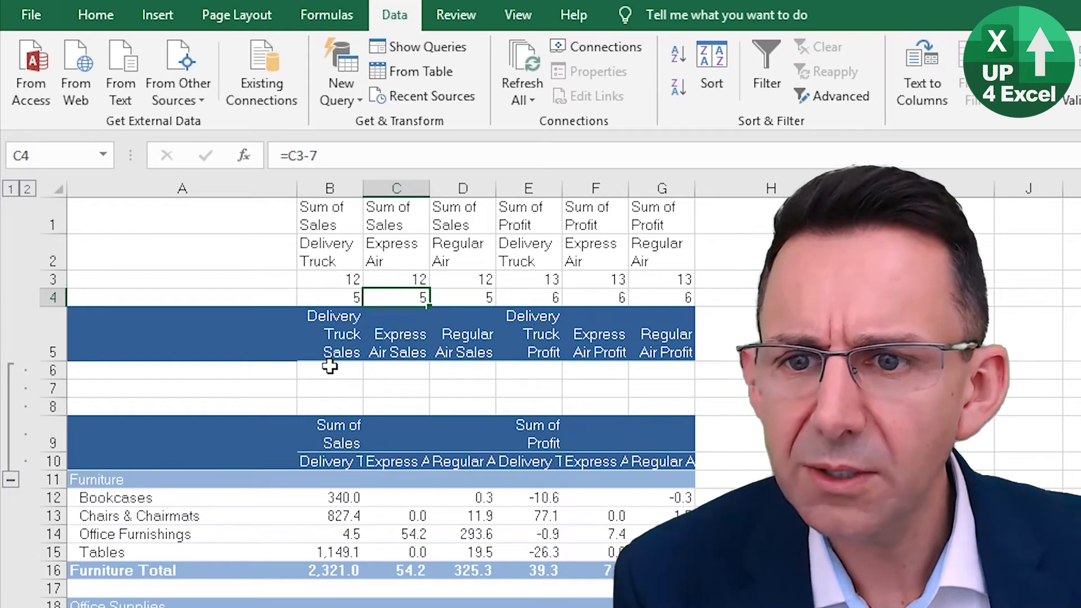
Step: Check the custom header formula in B5 and select rows 1–4 for grouping
left_click(329, 334)
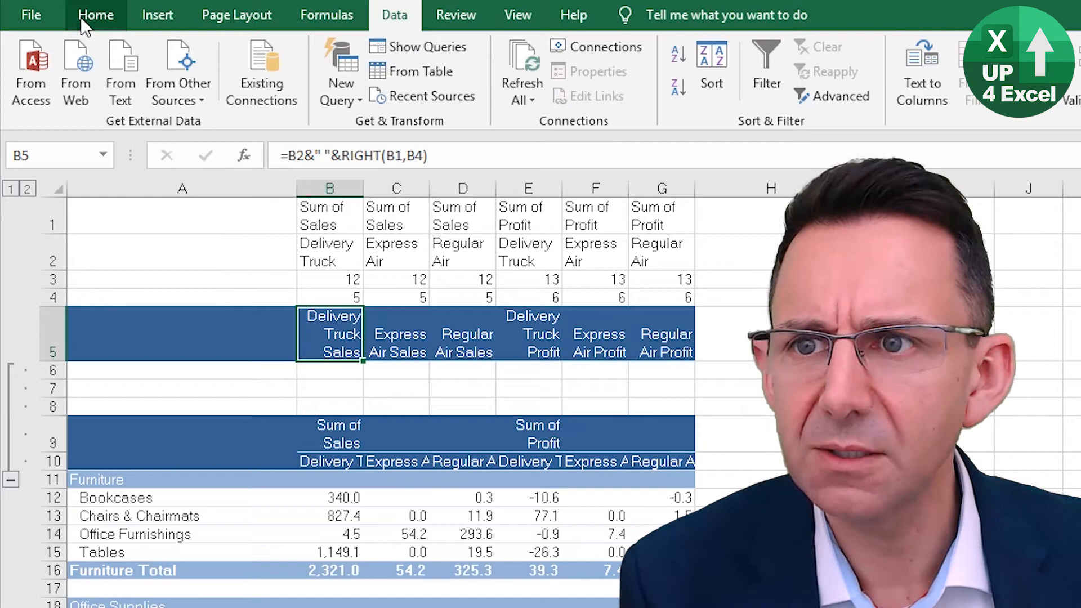
left_click(95, 14)
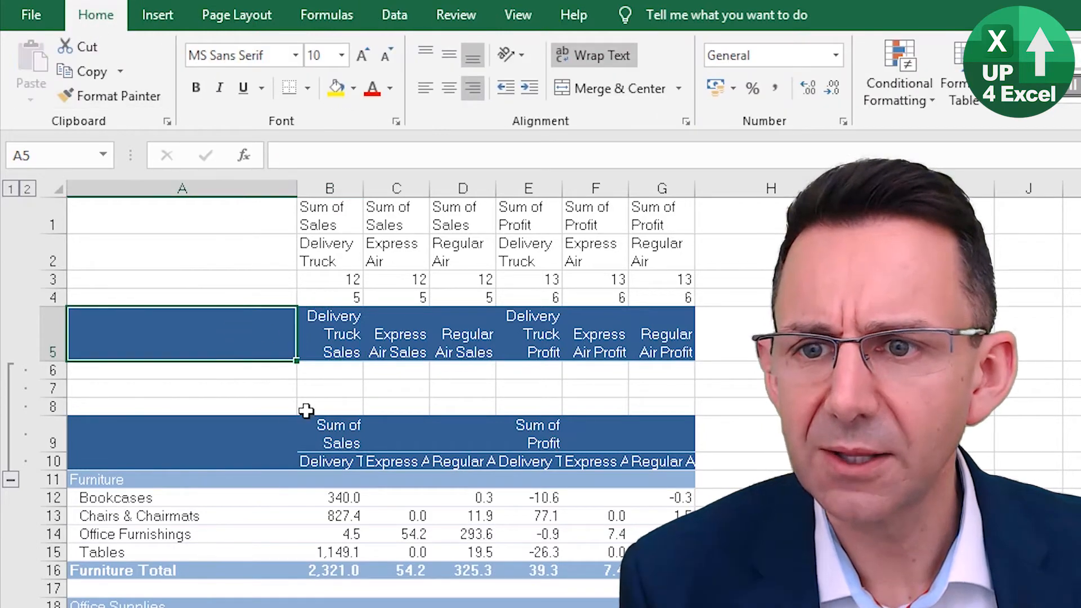
left_click(329, 396)
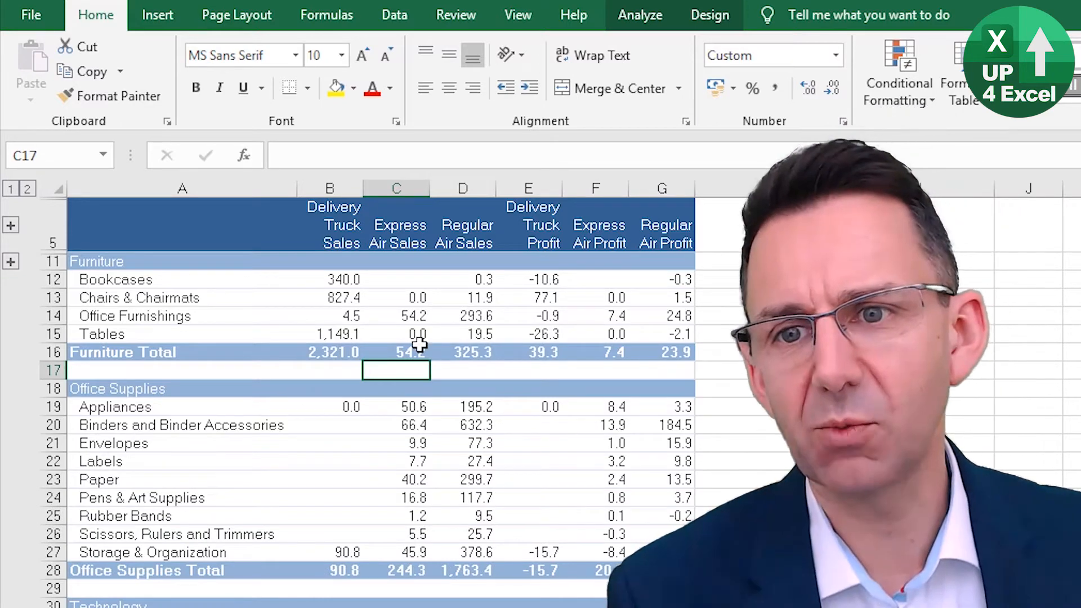
Step: Set PivotTable Options to show 0 in empty cells, then select the Office Supplies Total row
left_click(396, 316)
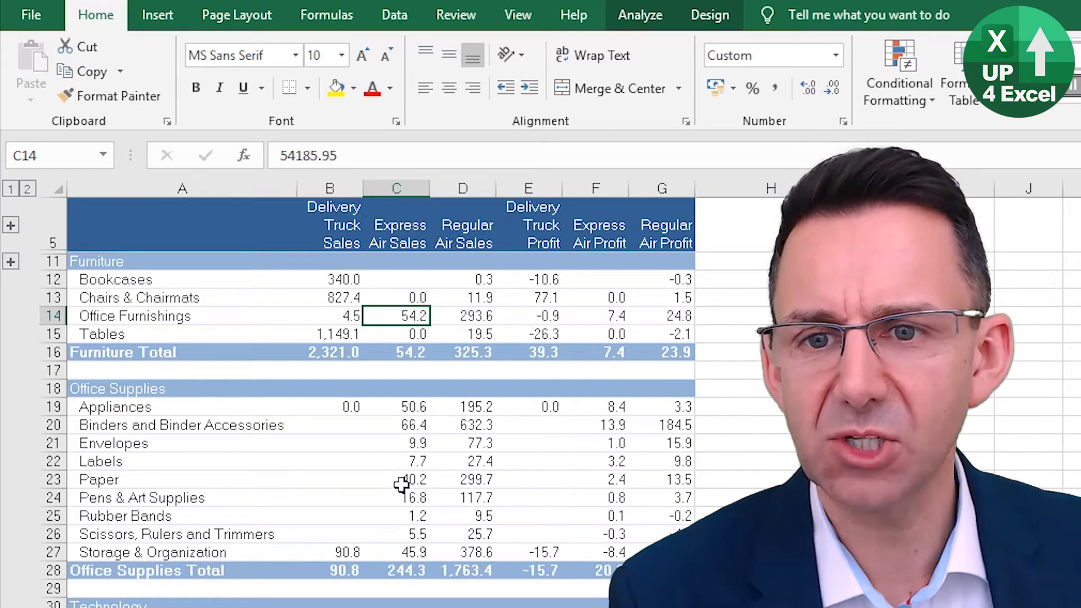
left_click(329, 316)
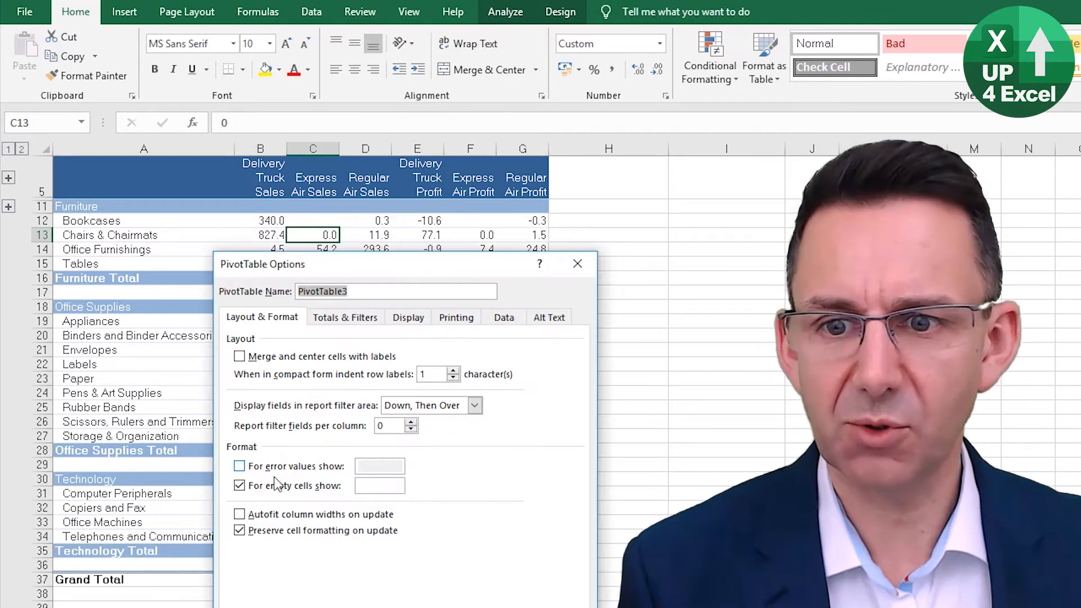
left_click(239, 466)
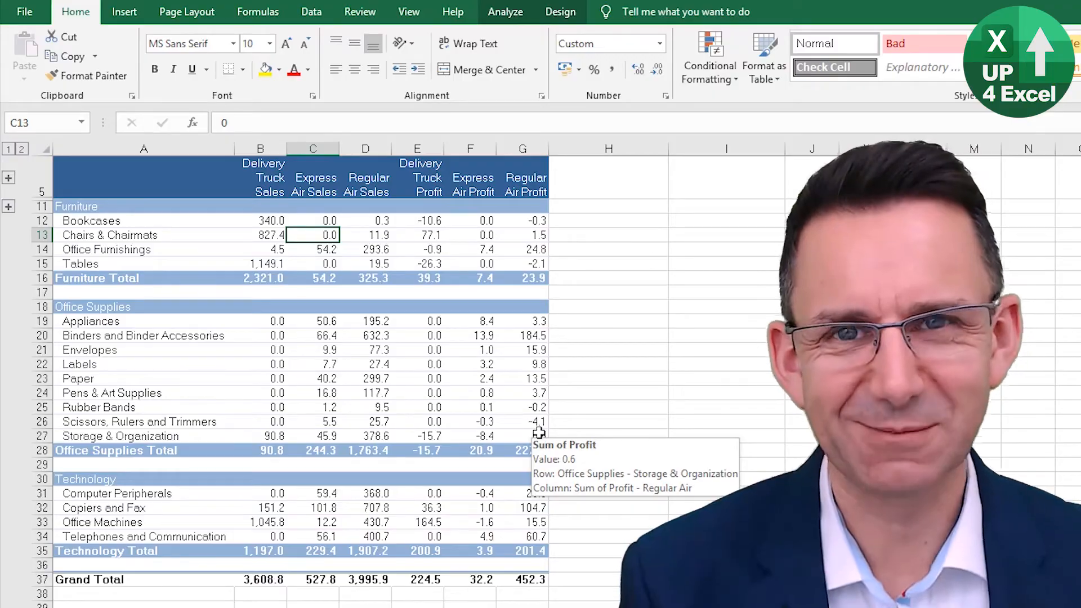
left_click(116, 450)
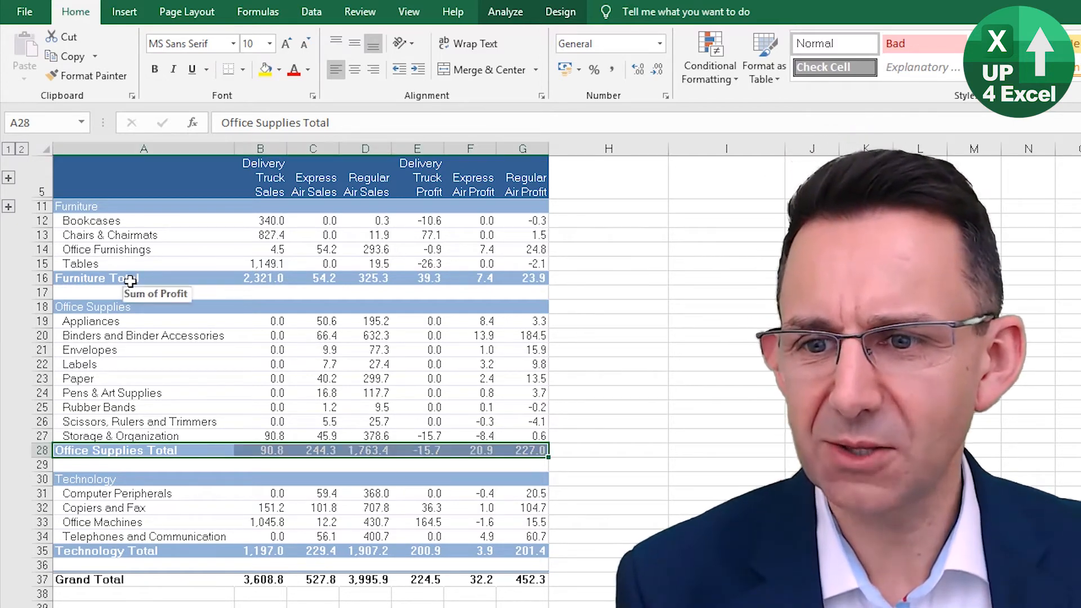
Step: Give the Furniture, Office Supplies and Technology category labels a dark fill colour
left_click(97, 277)
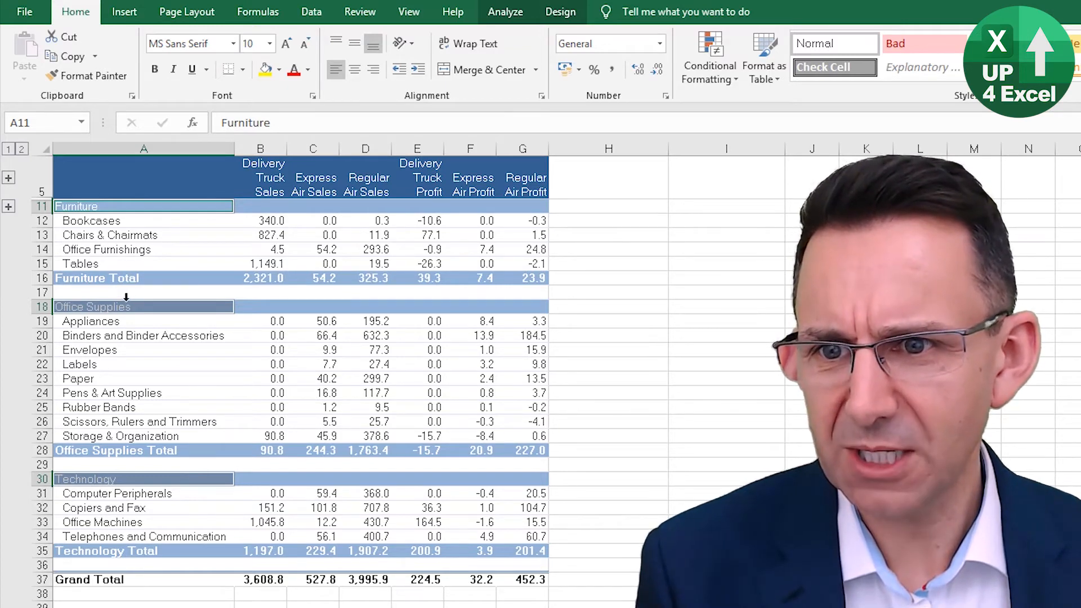
left_click(93, 306)
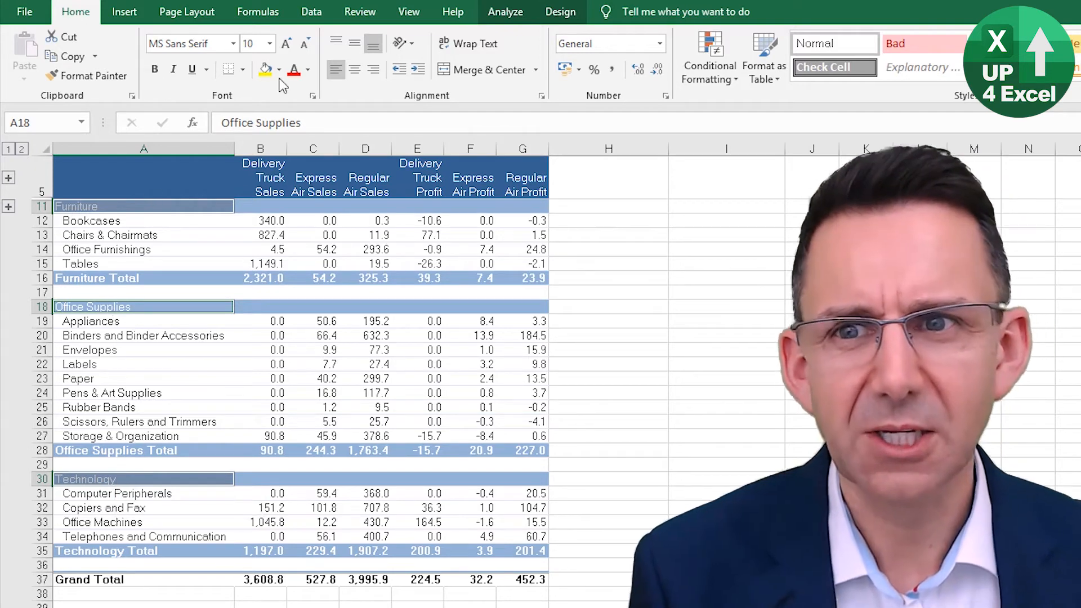
left_click(279, 69)
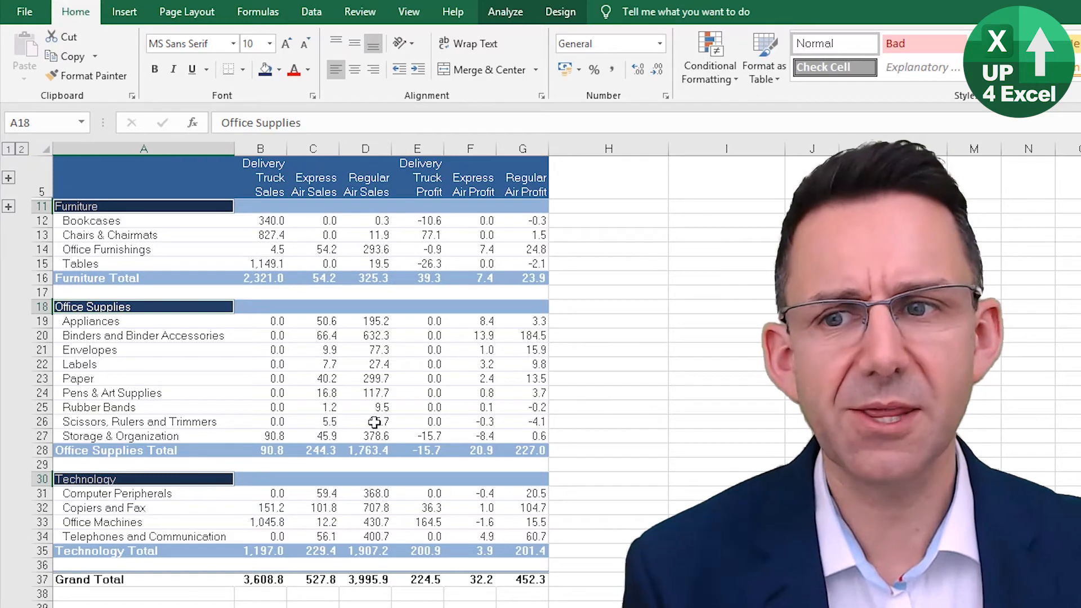
Step: Select the Office Supplies Total label and several figures in the total rows
right_click(261, 364)
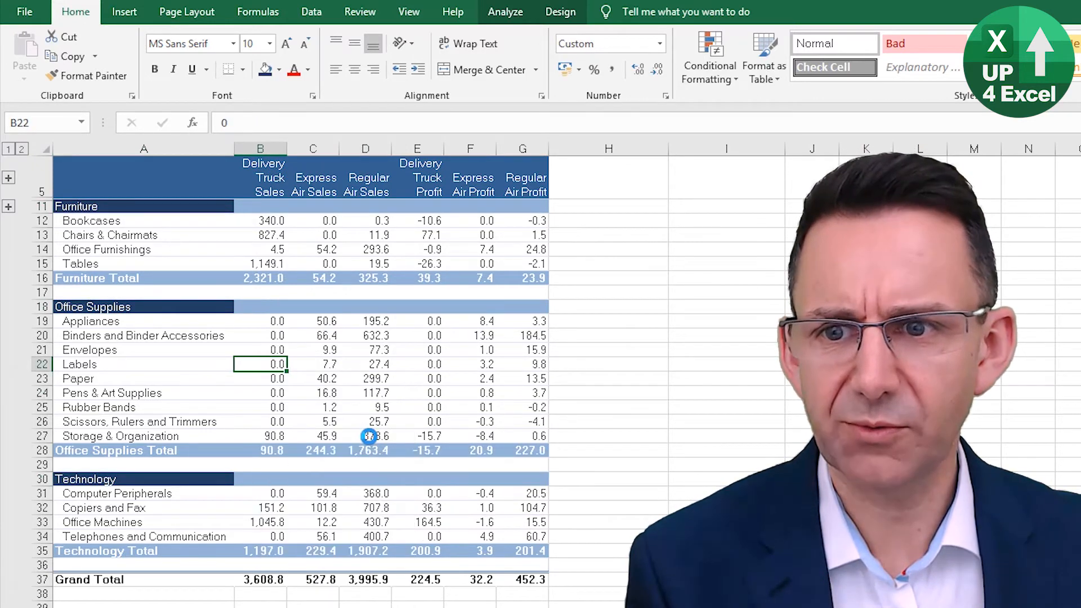
left_click(110, 450)
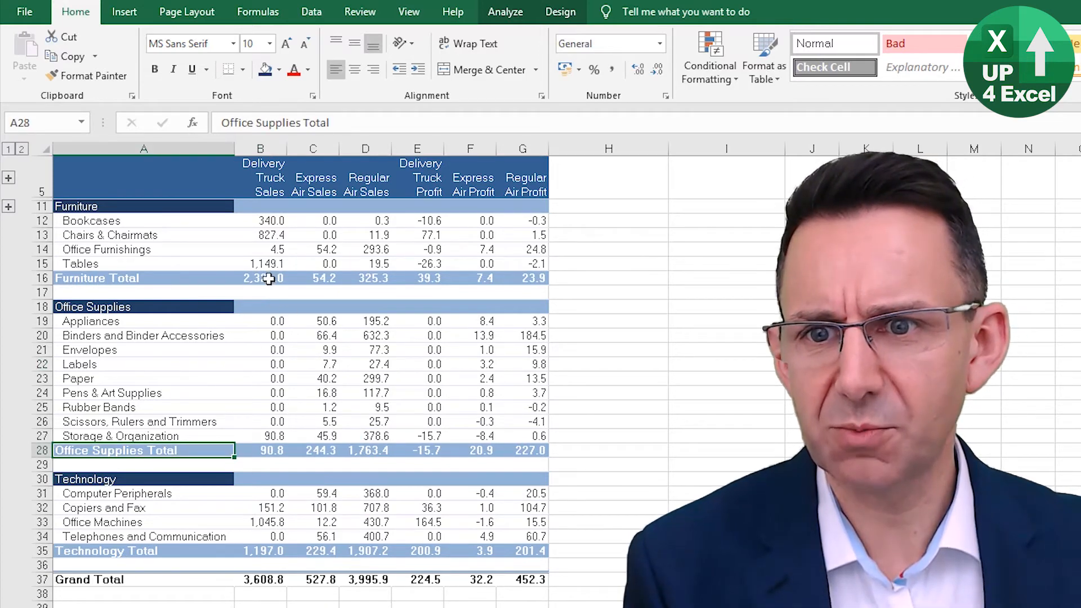
left_click(366, 450)
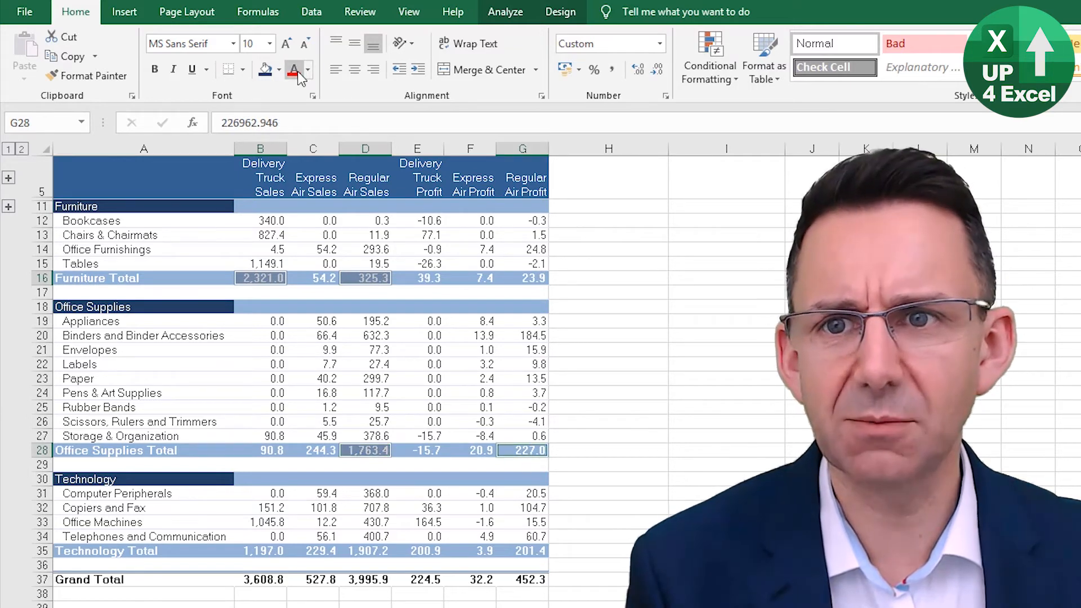
left_click(292, 68)
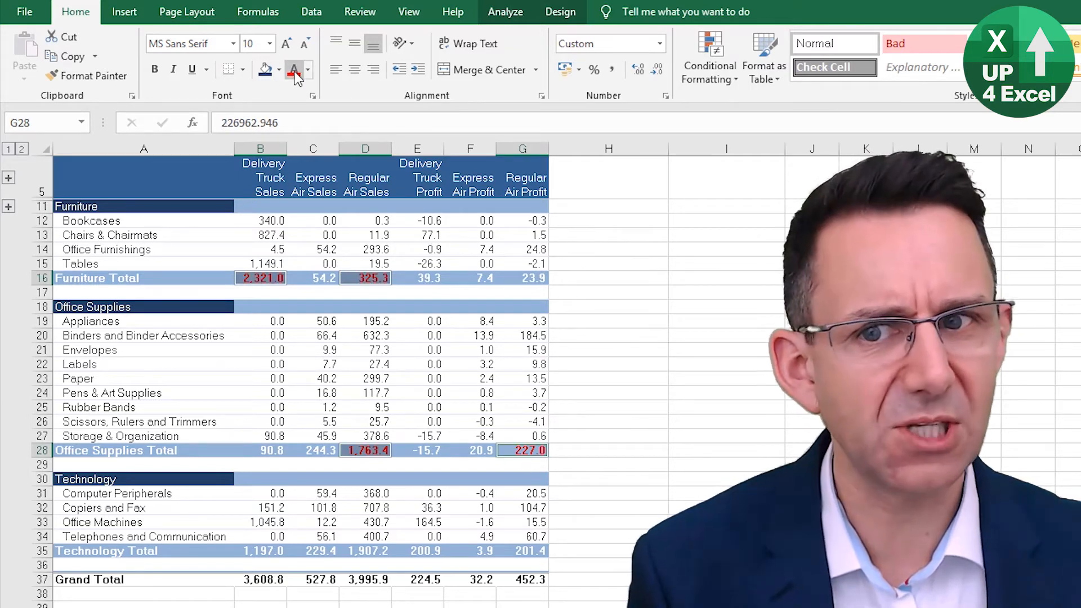
right_click(365, 335)
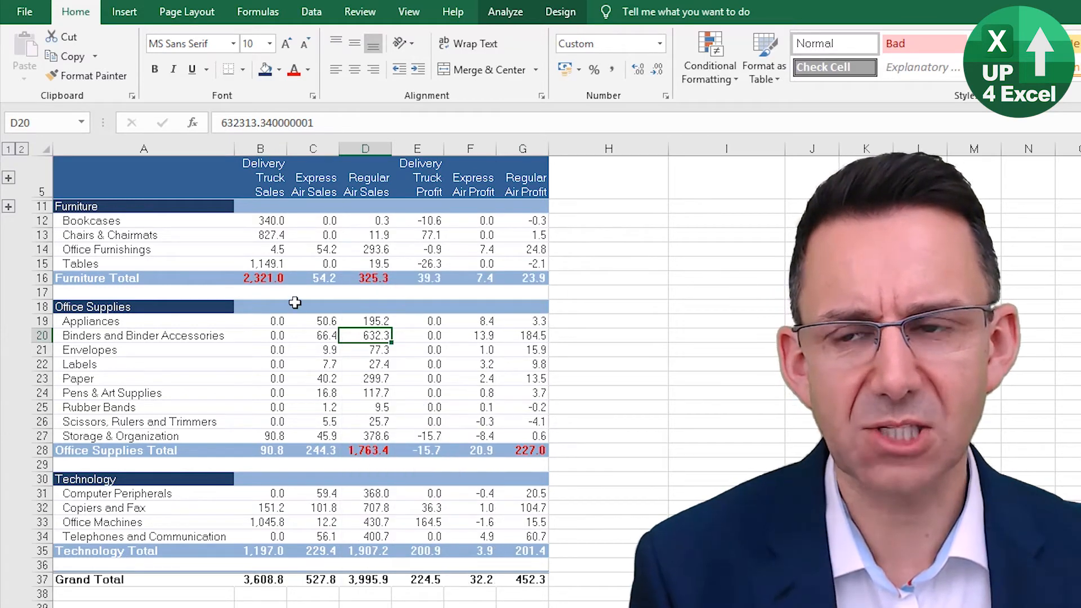
key("ctrl+z")
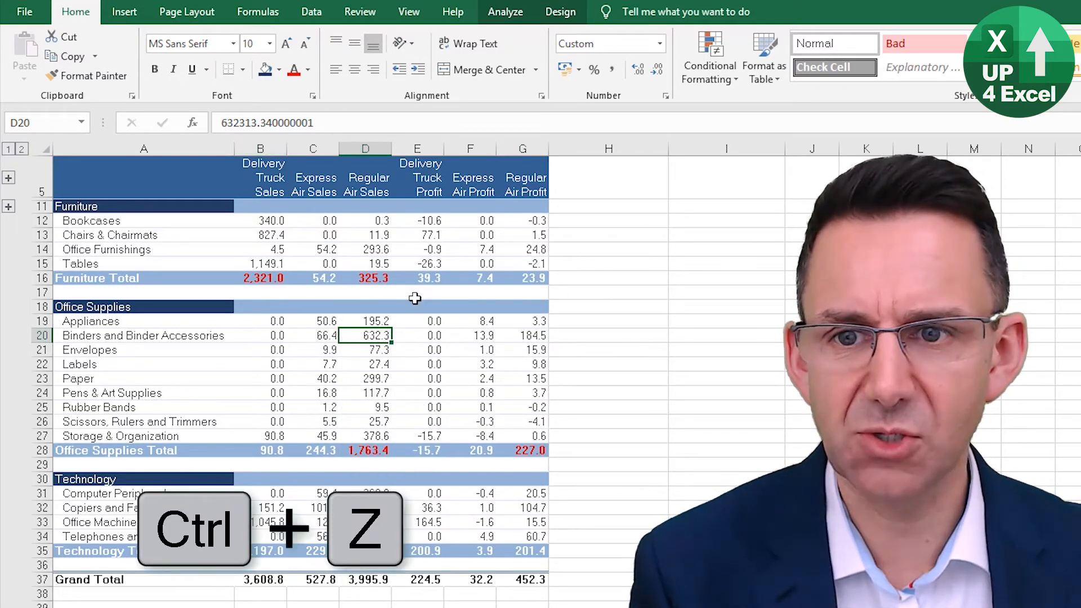
left_click(470, 349)
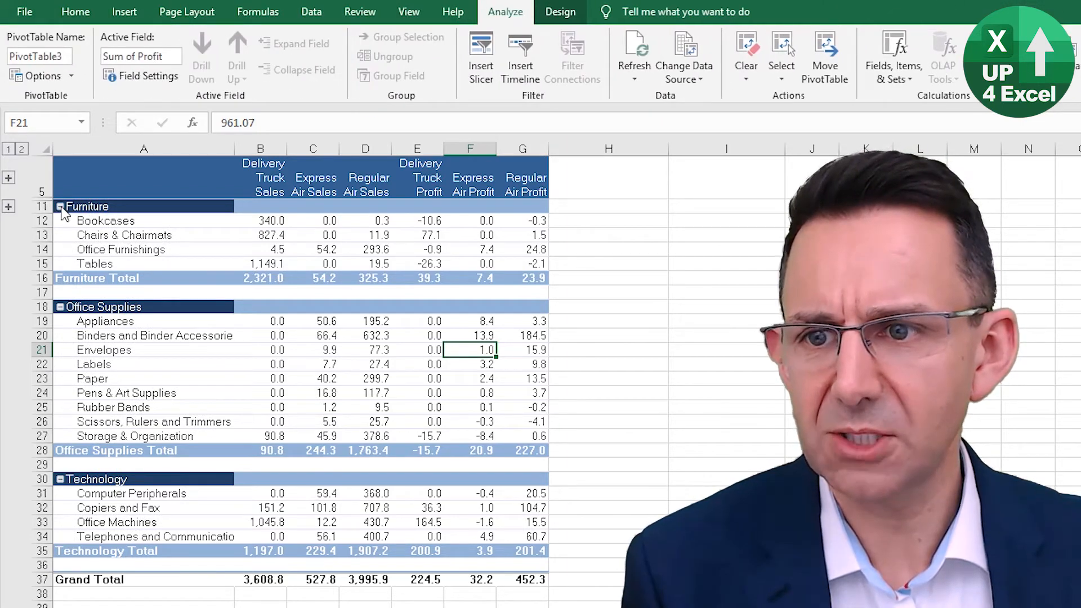
Step: Collapse the Category field so only Furniture, Office Supplies and Technology rows show
right_click(86, 205)
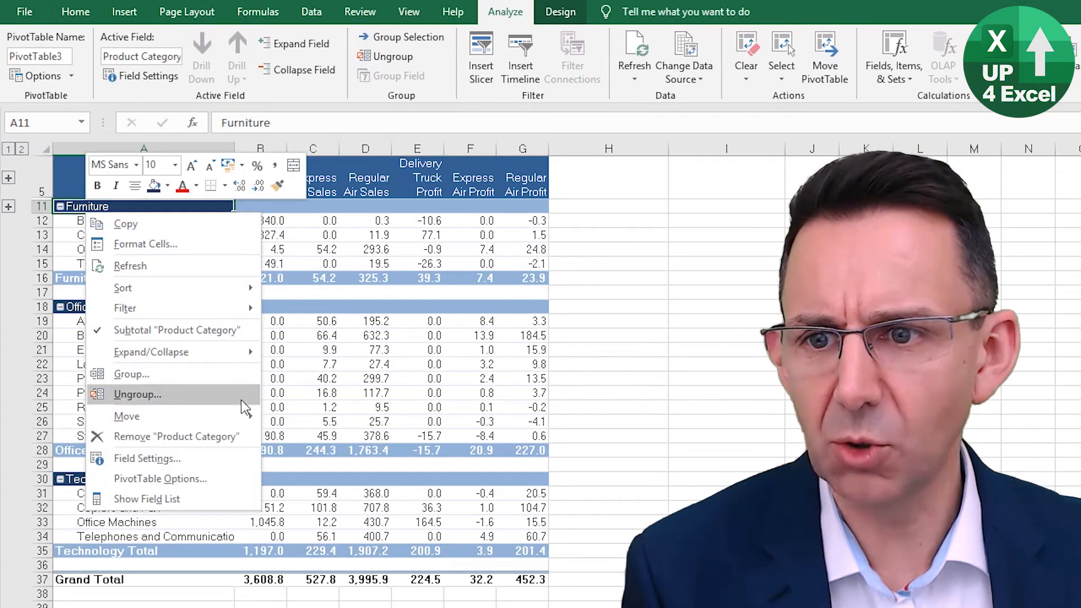
mouse_move(151, 351)
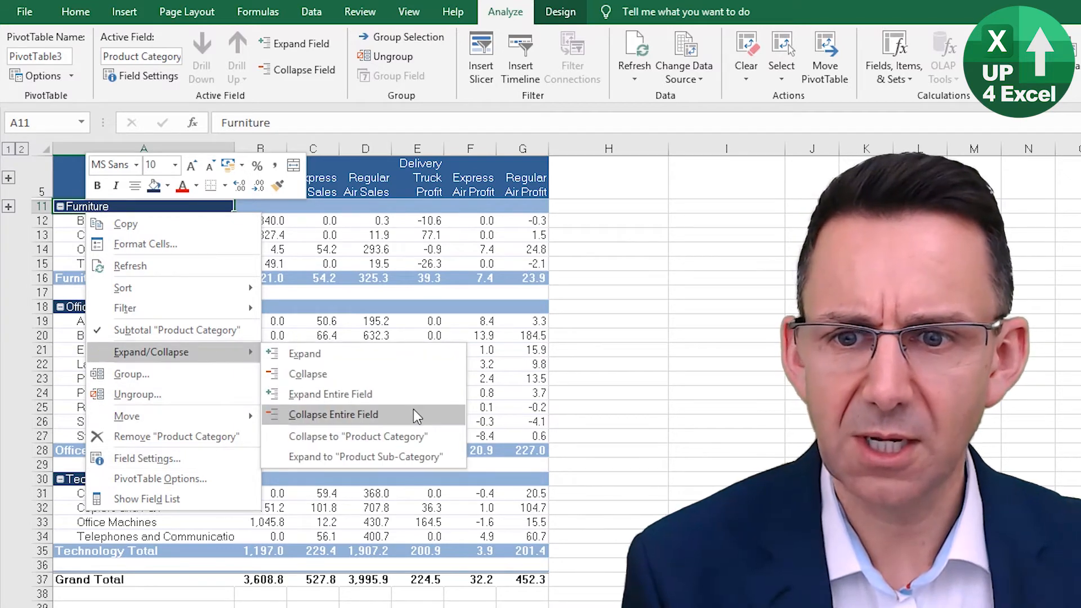
left_click(333, 414)
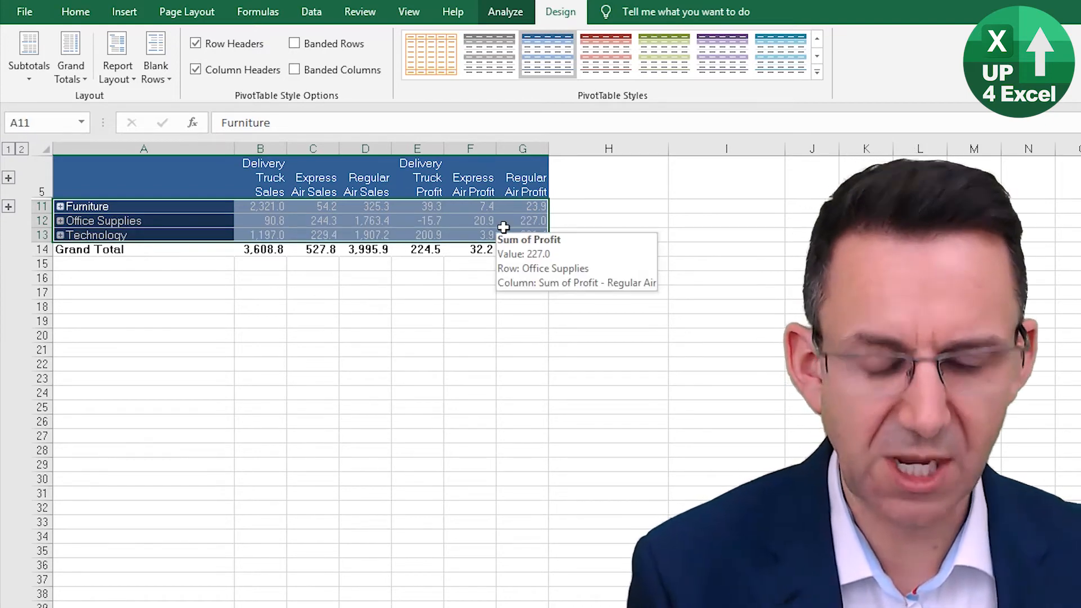
Step: Select visible cells only via Go To Special, excluding hidden detail rows
key("ctrl+g")
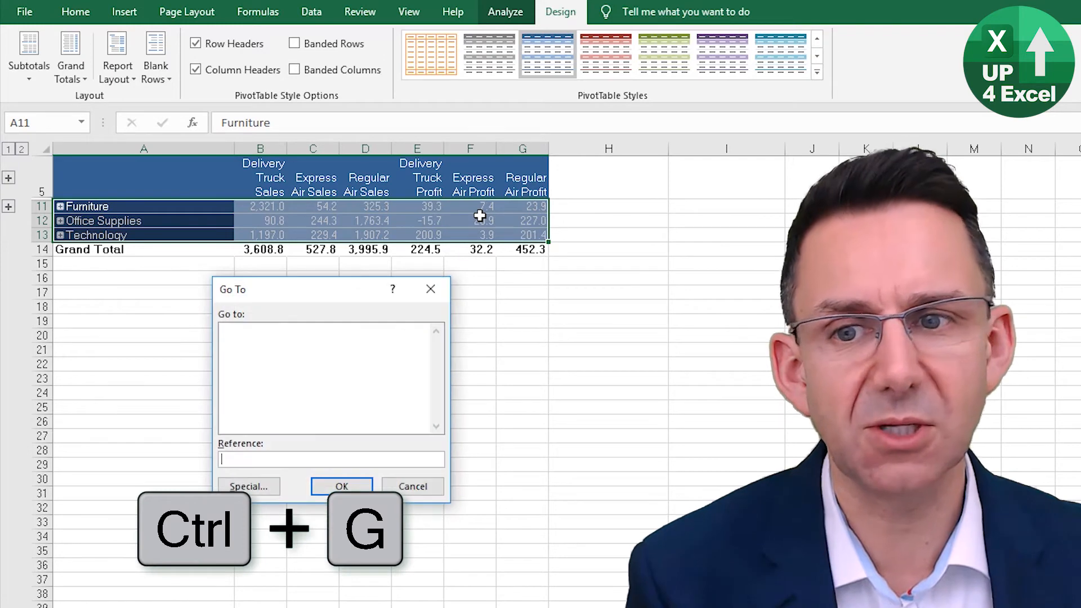
left_click(248, 486)
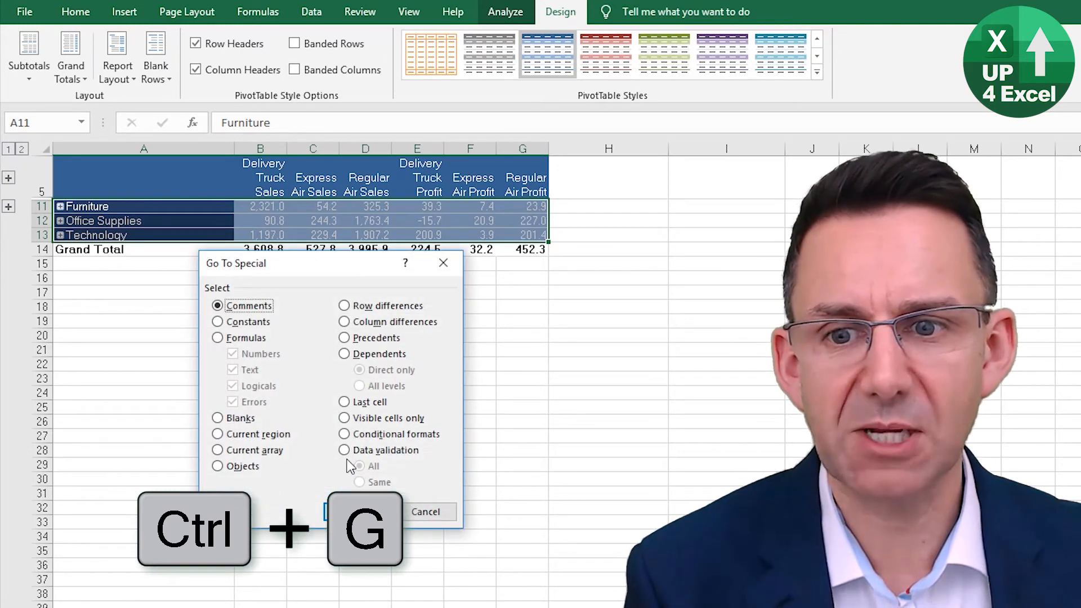
left_click(344, 417)
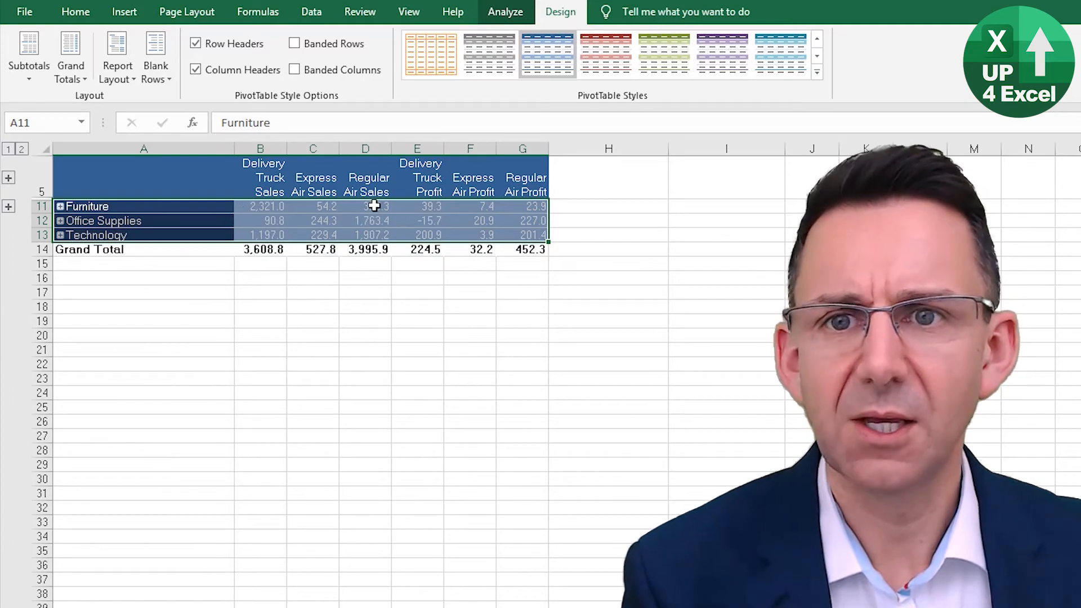
Step: Give the three category rows white font and a dark grey fill from the Home ribbon
left_click(74, 12)
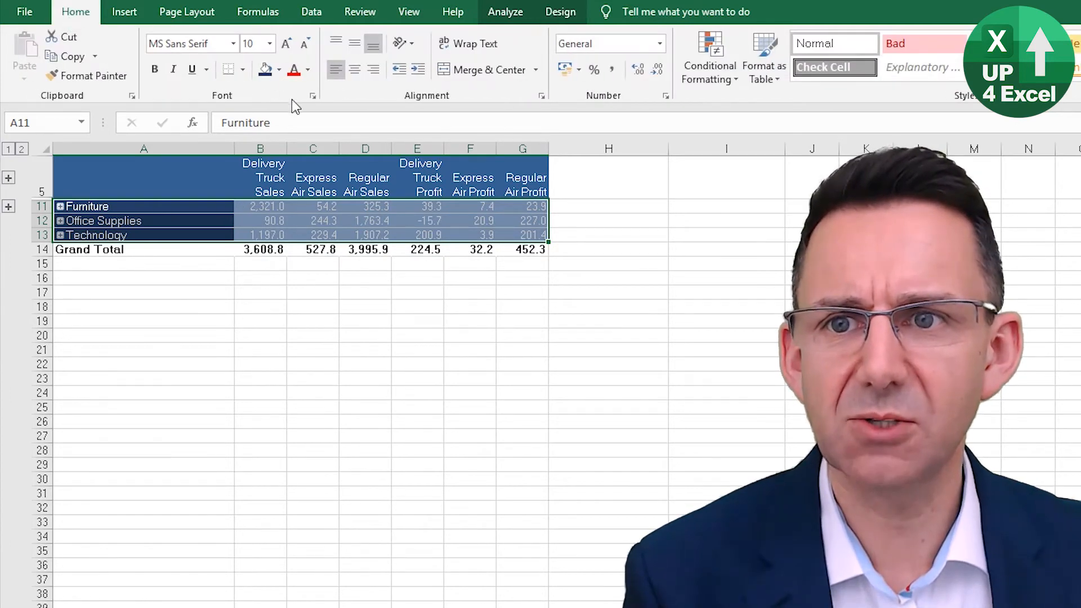
left_click(309, 68)
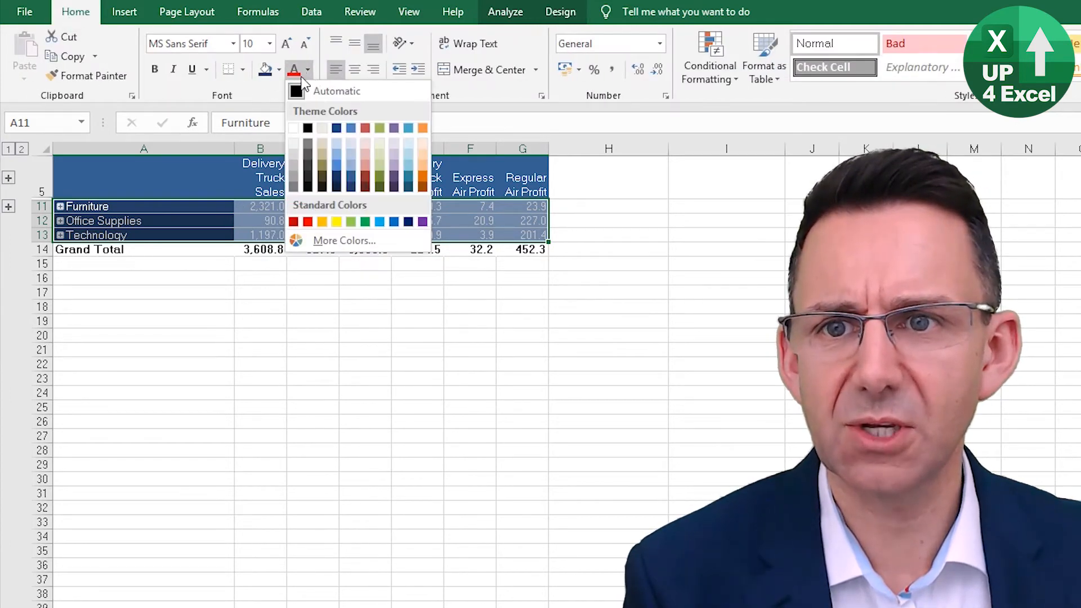
left_click(279, 68)
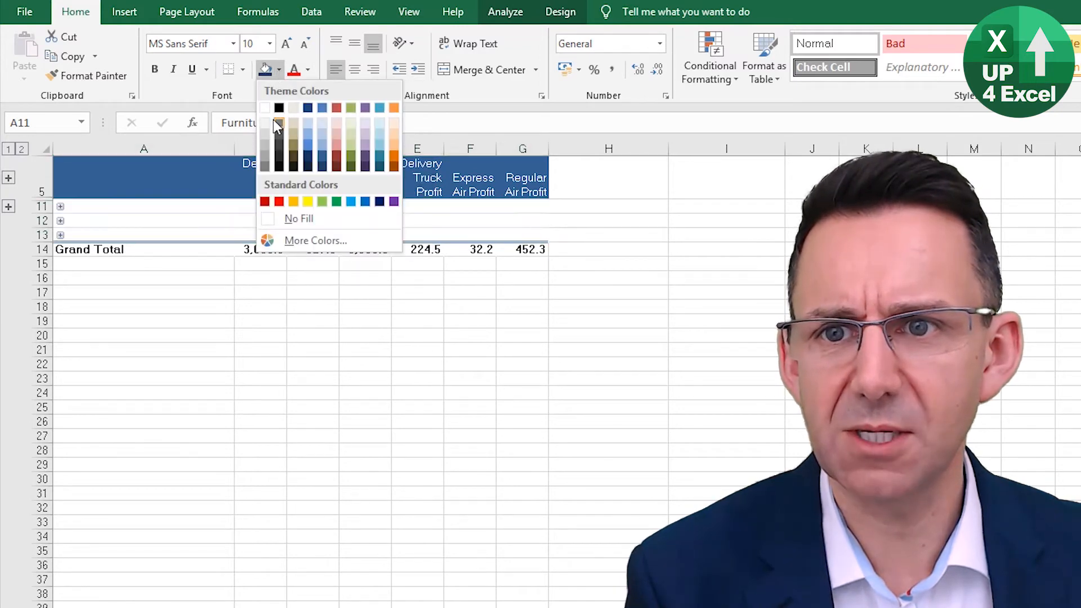
mouse_move(279, 131)
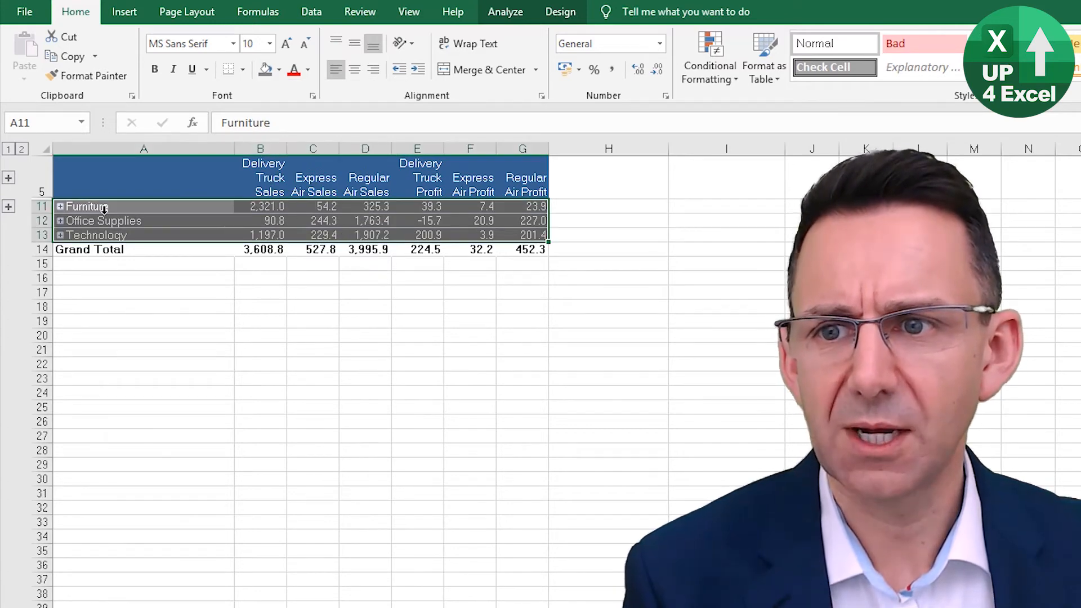
Step: Expand the Category field again to show every sub-category
right_click(83, 206)
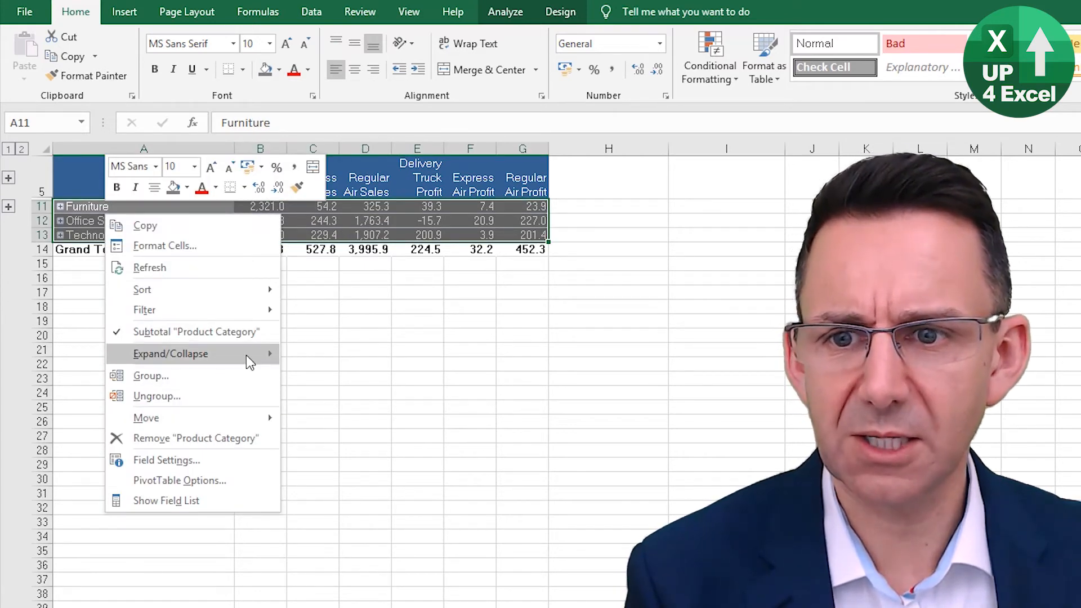
mouse_move(170, 353)
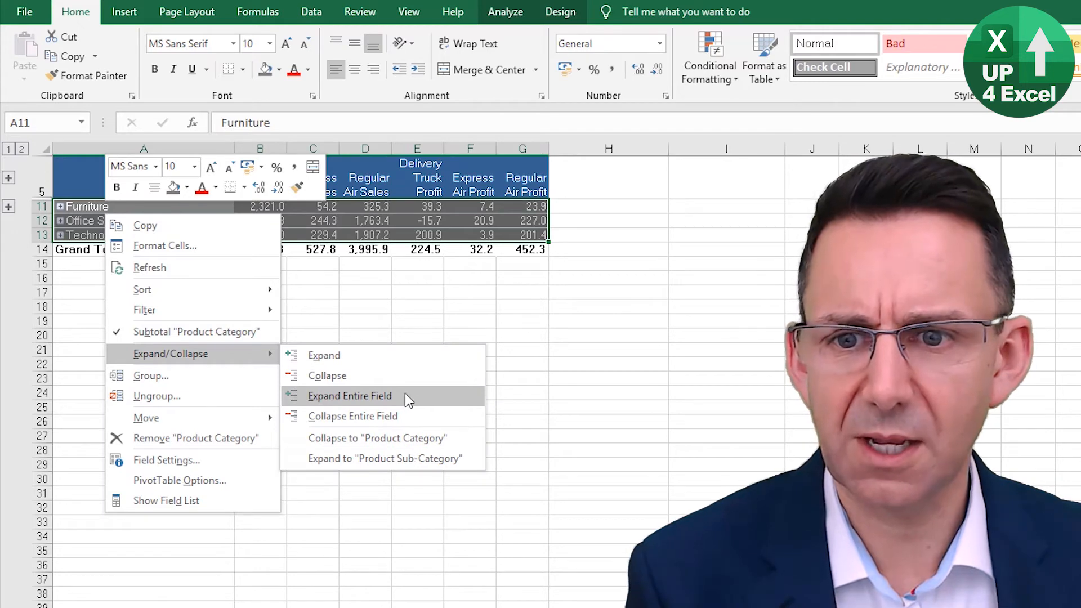
left_click(350, 395)
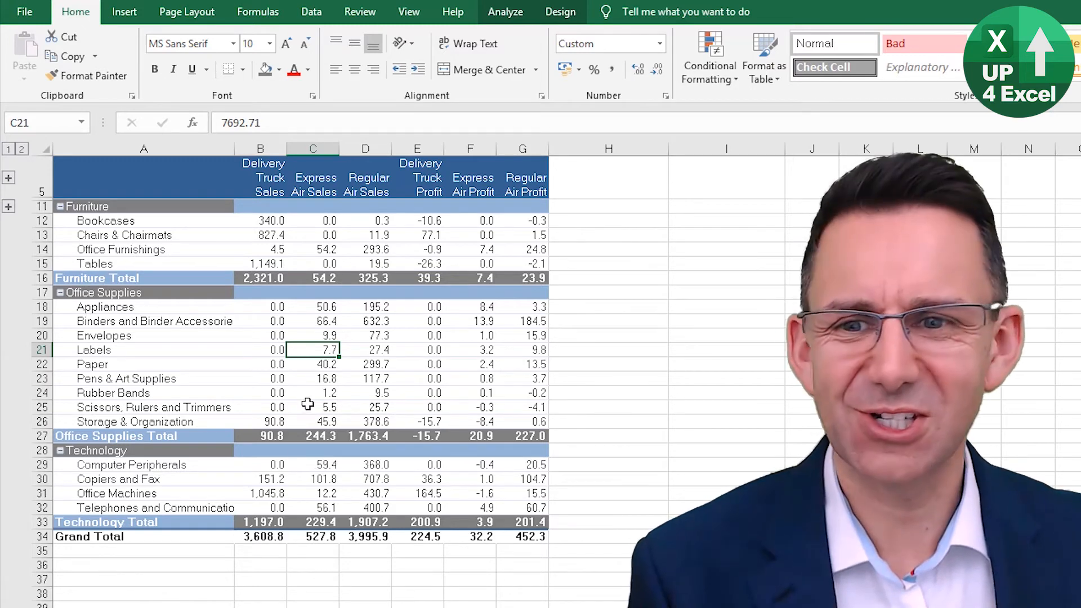
right_click(365, 336)
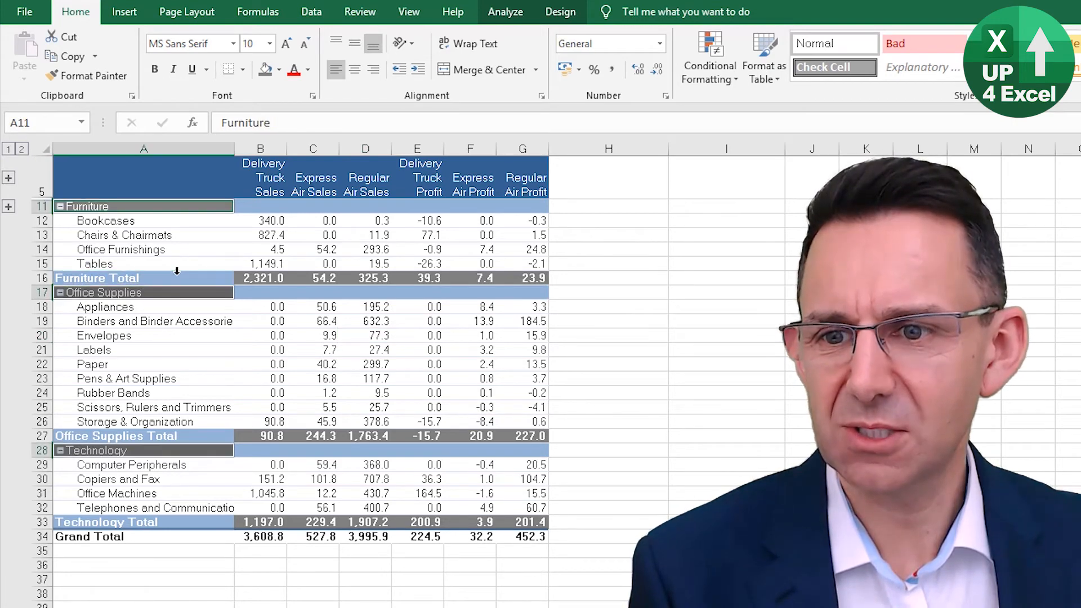
Step: Fill the category Total rows dark grey and the category heading rows light blue
left_click(96, 277)
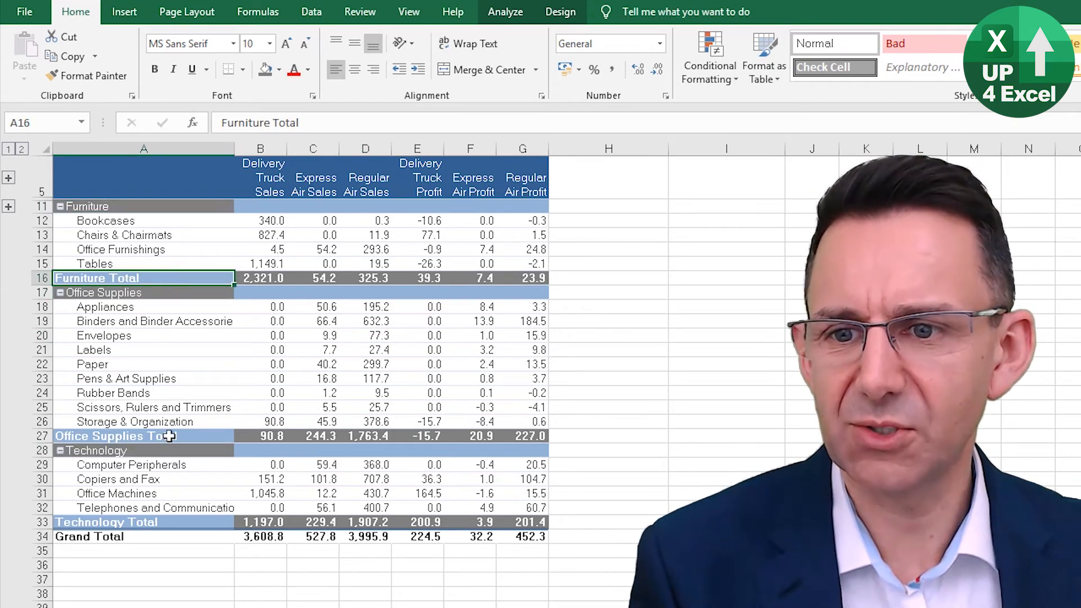
left_click(107, 522)
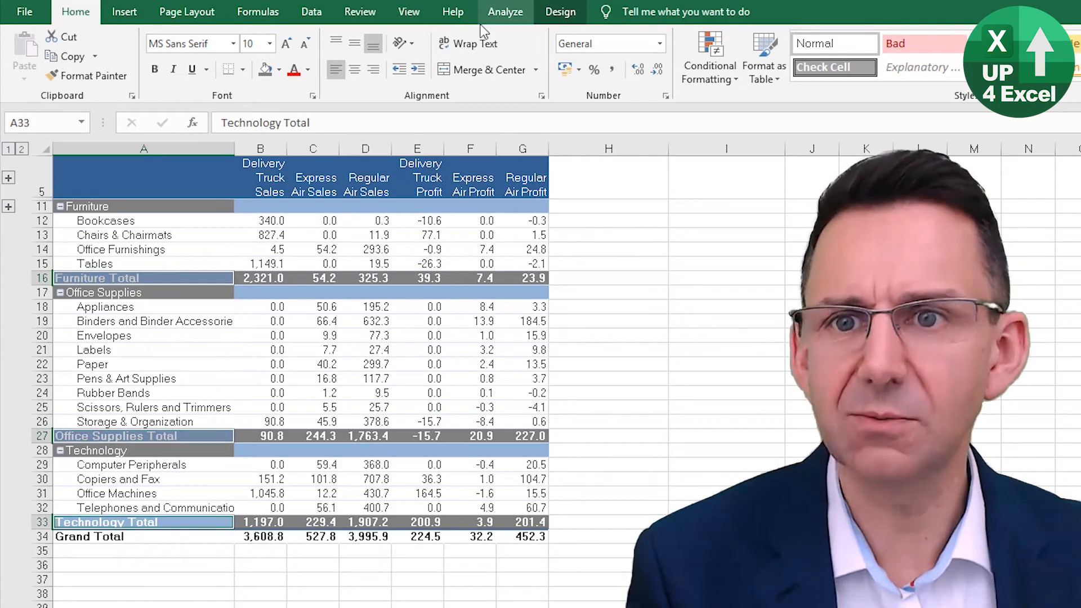
left_click(365, 364)
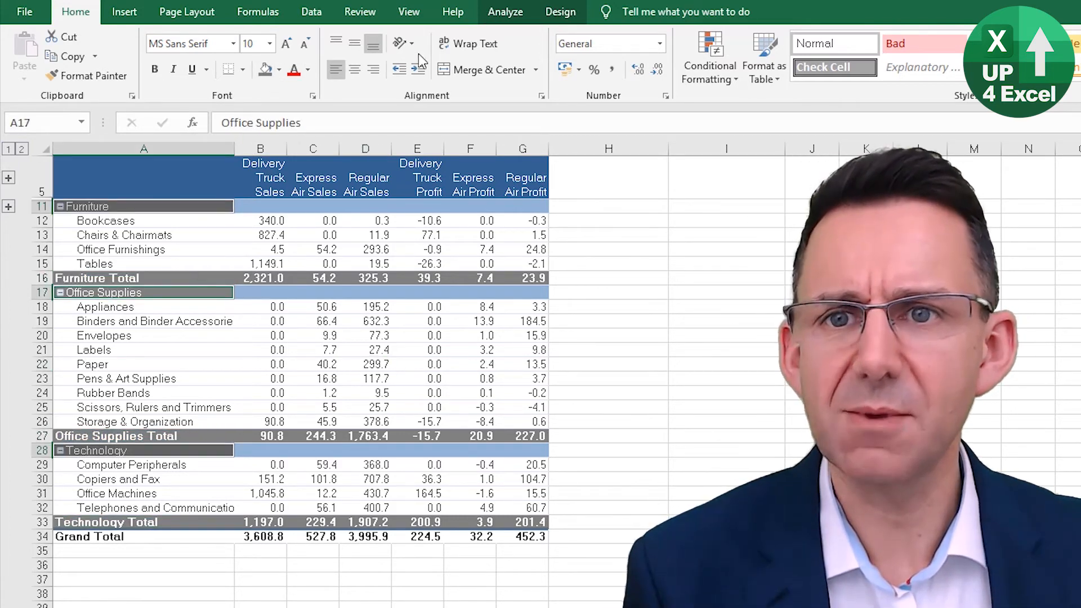
left_click(281, 70)
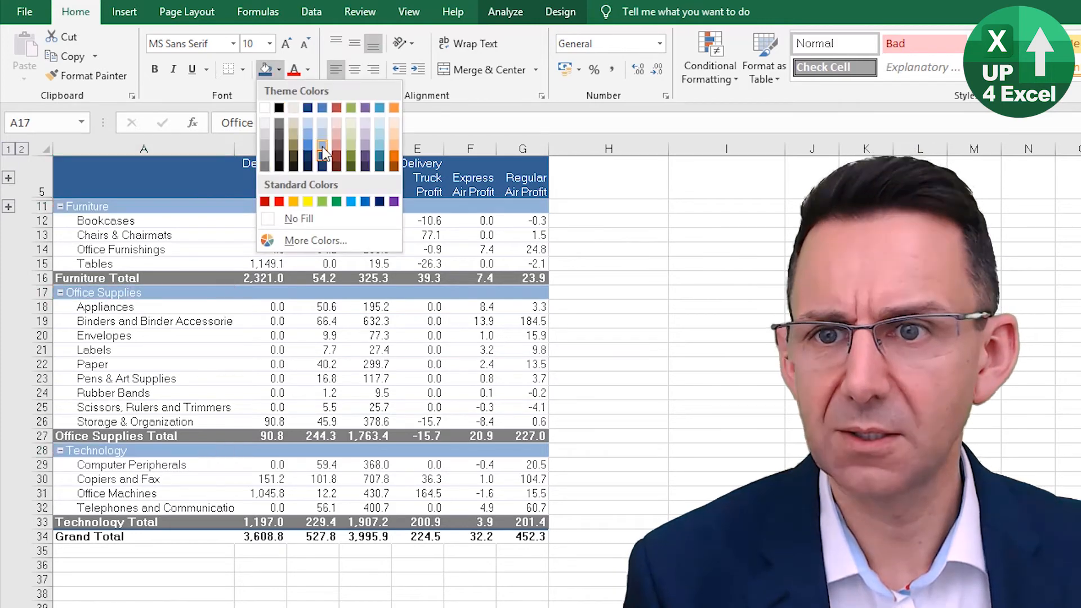
right_click(260, 350)
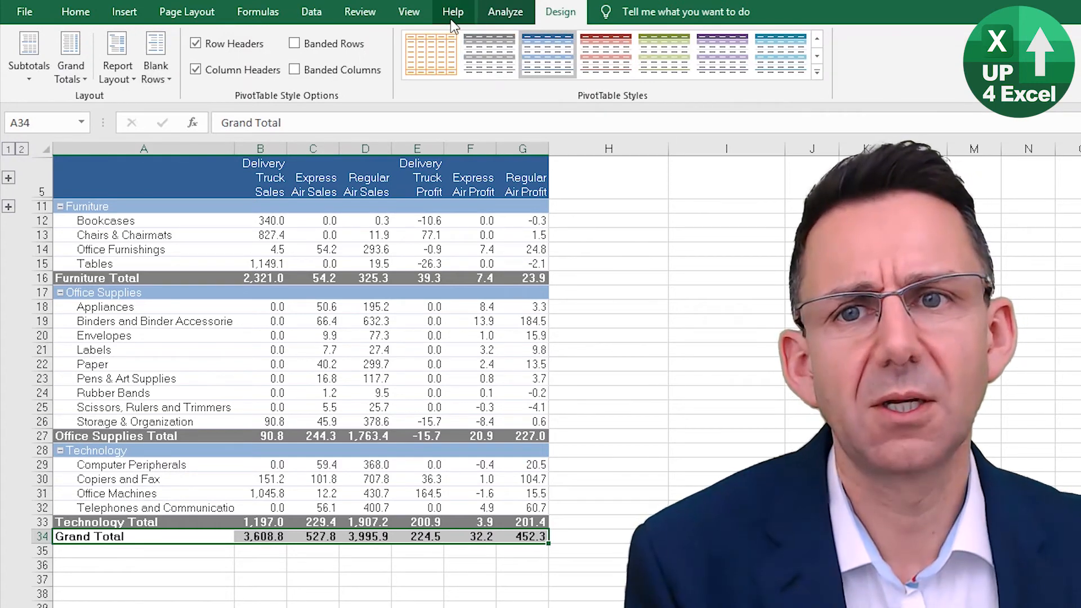
Step: Fill the Grand Total row with dark blue
left_click(74, 12)
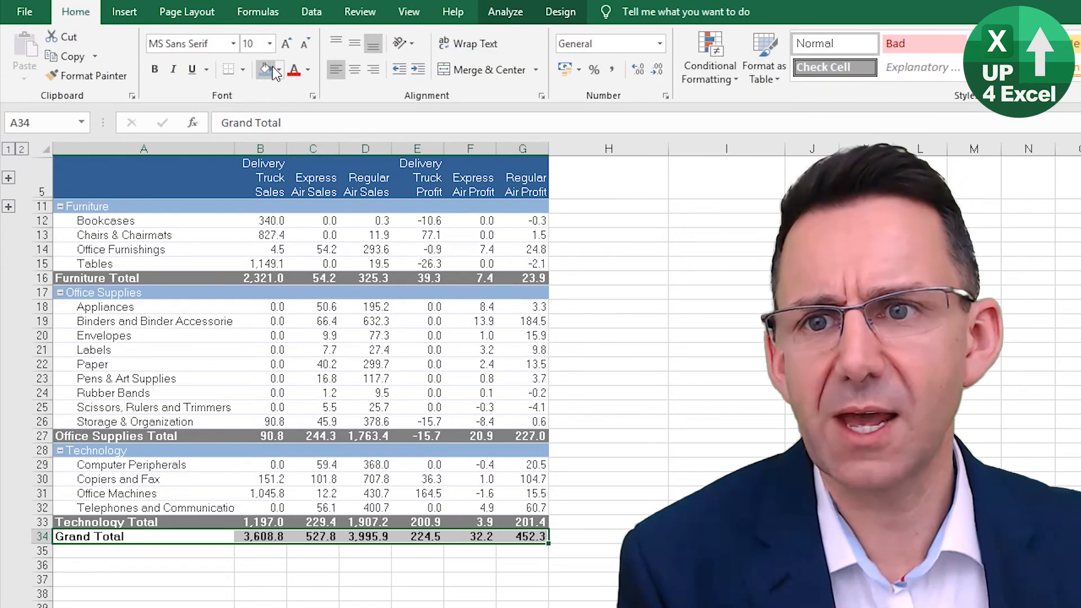
left_click(279, 70)
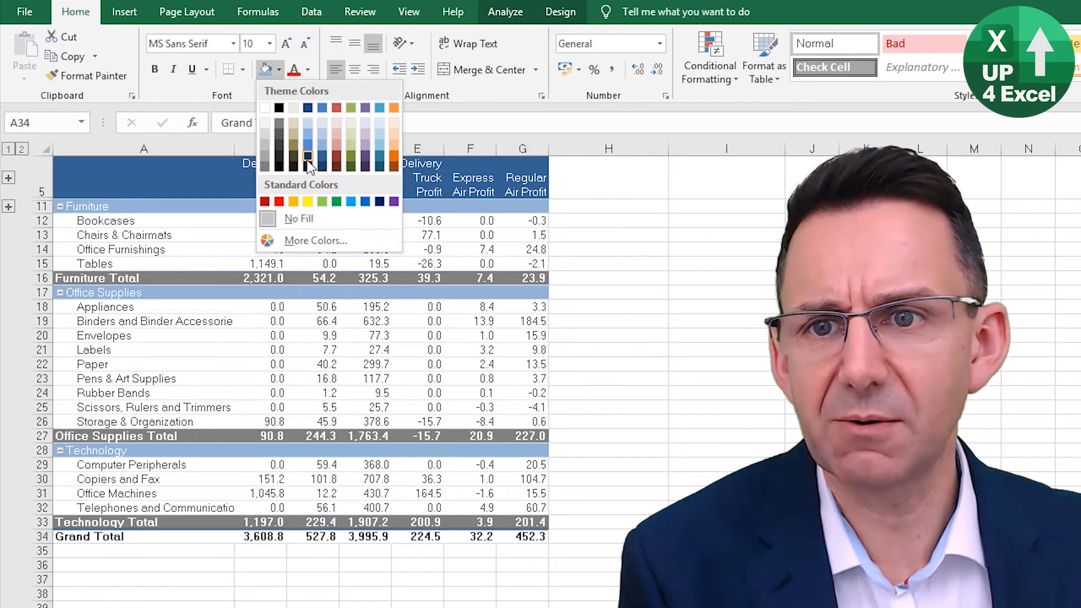
mouse_move(307, 147)
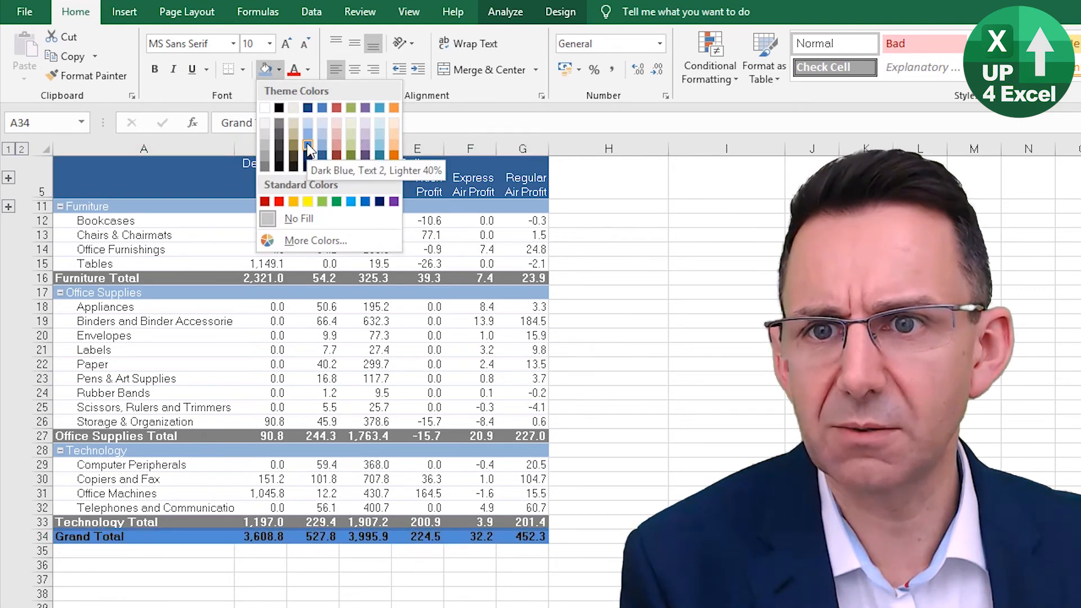
left_click(307, 147)
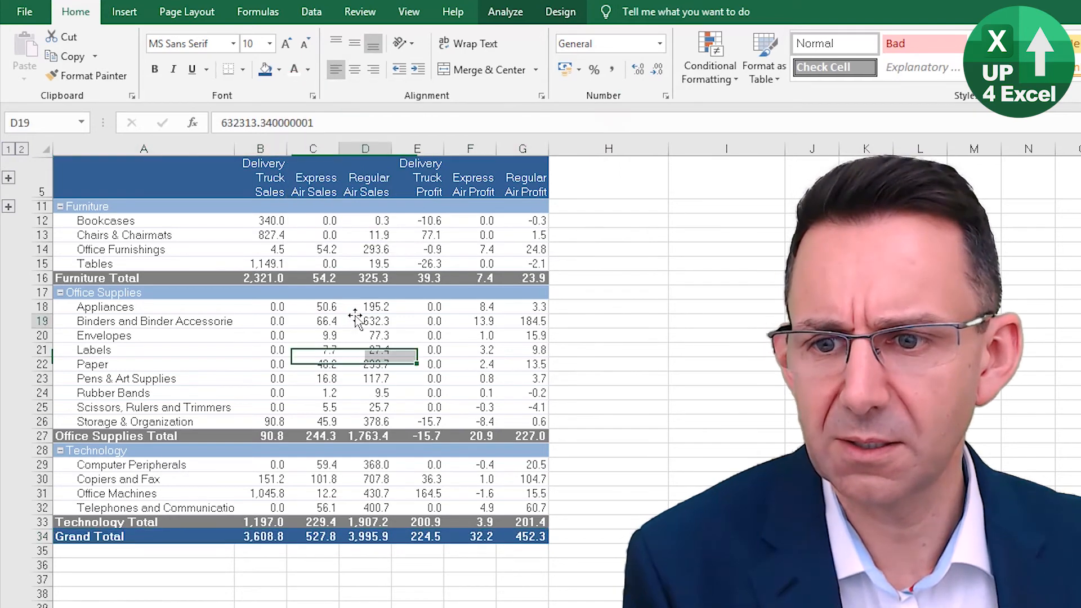
Step: Make the header labels bold and widen the value columns so they fit
key("ctrl+b")
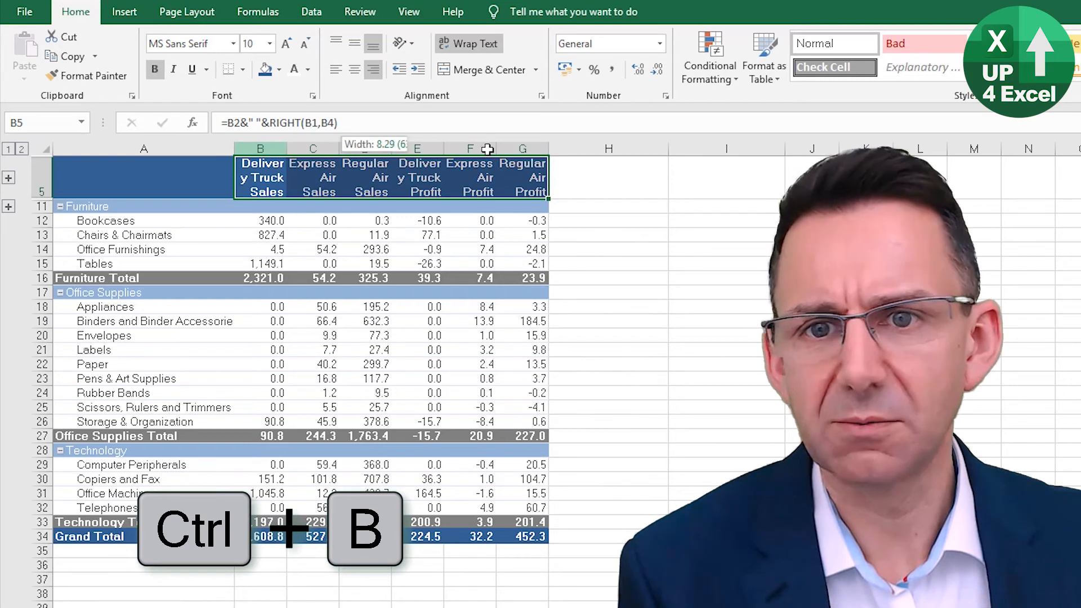
left_click_drag(486, 148, 501, 148)
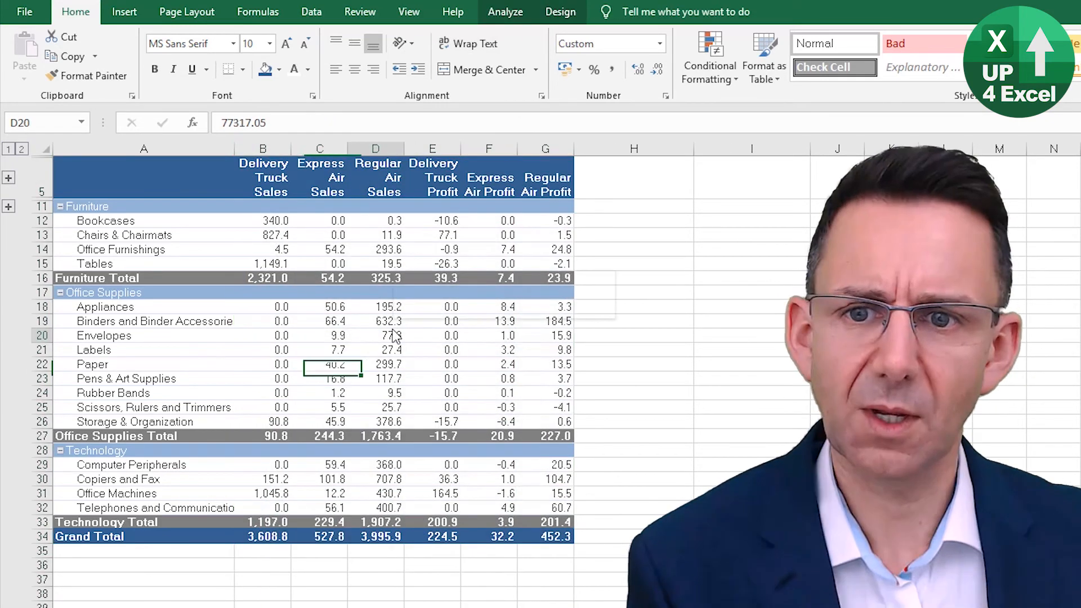
Step: Hide the +/- buttons and insert a blank line after each category via Design layout
left_click(375, 336)
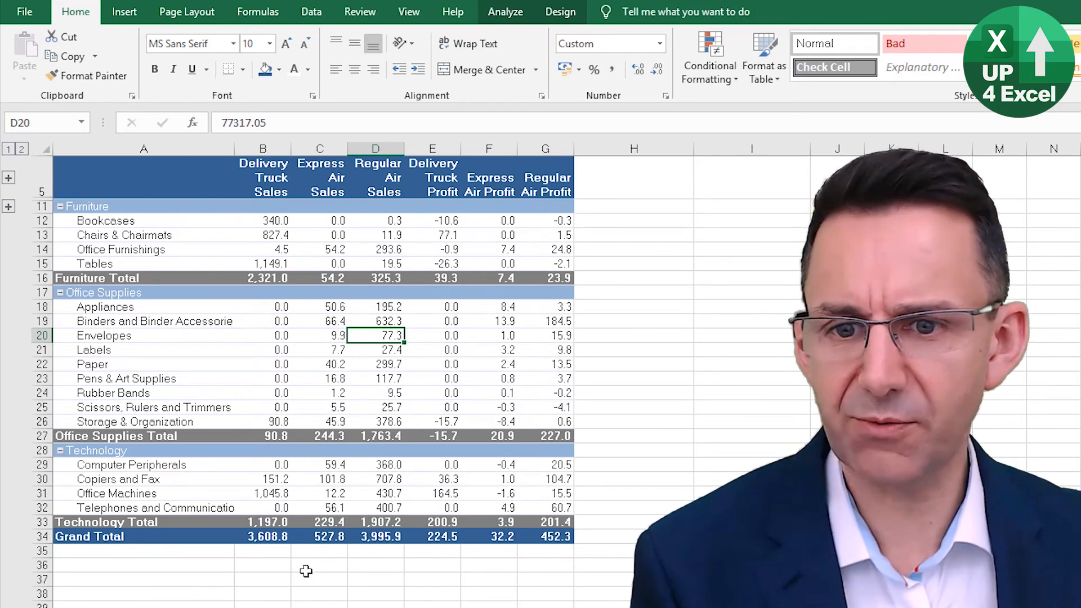
left_click(505, 12)
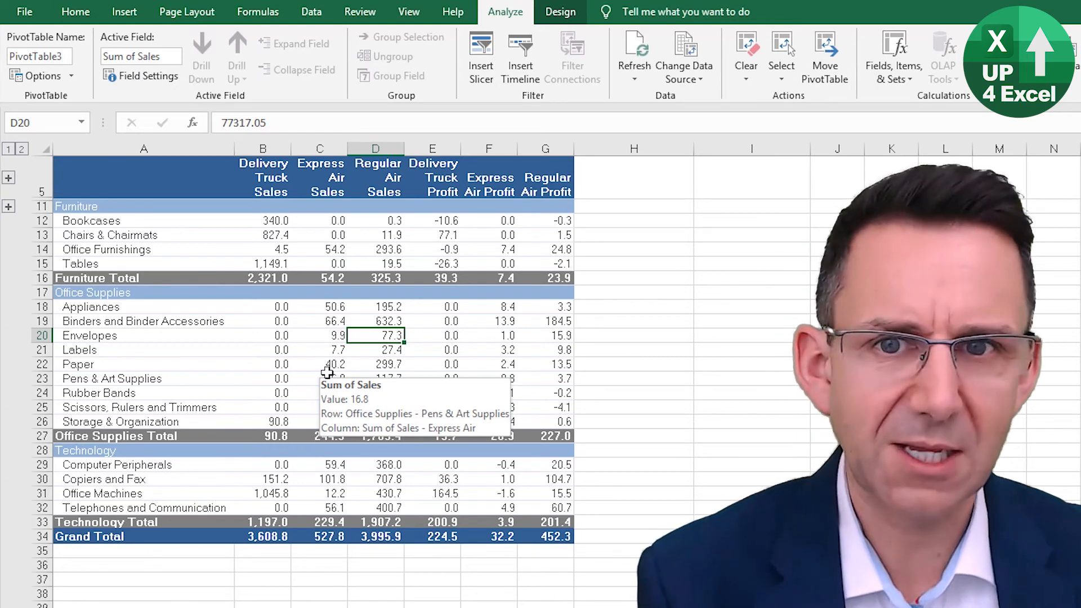
mouse_move(605, 22)
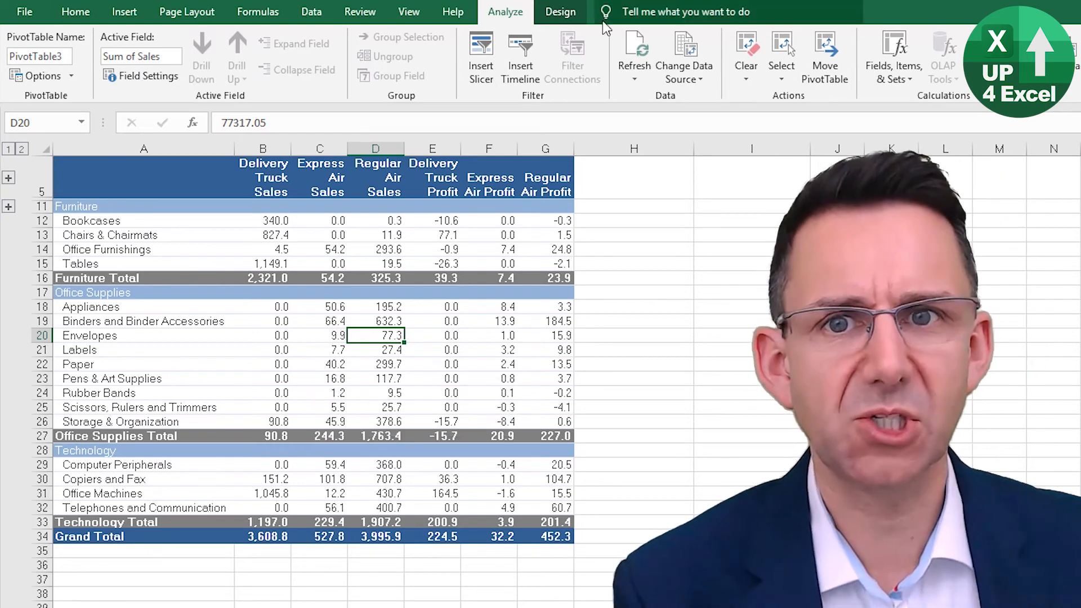
left_click(560, 11)
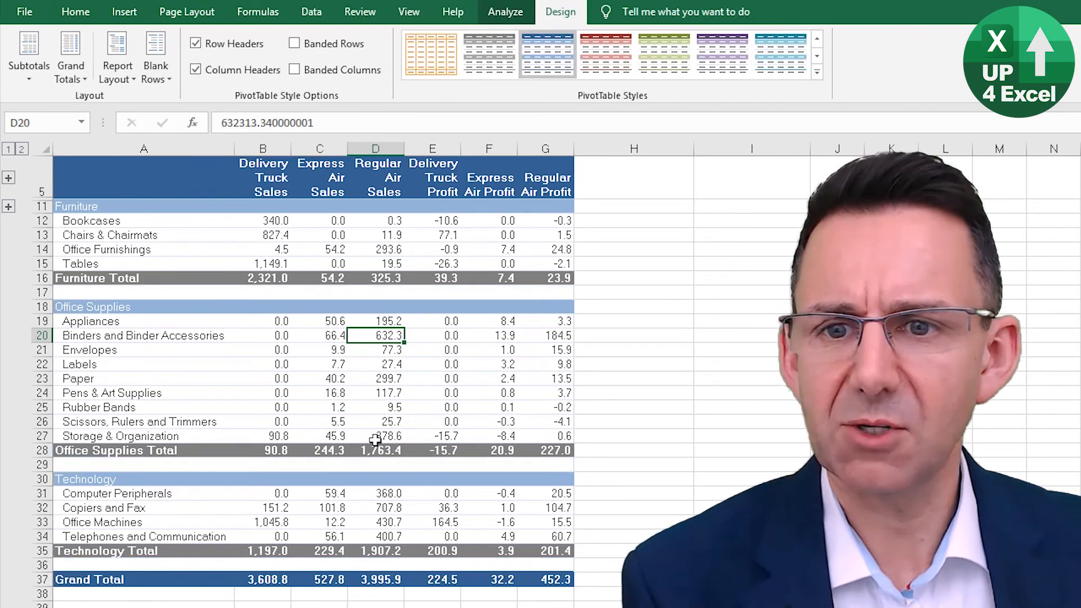